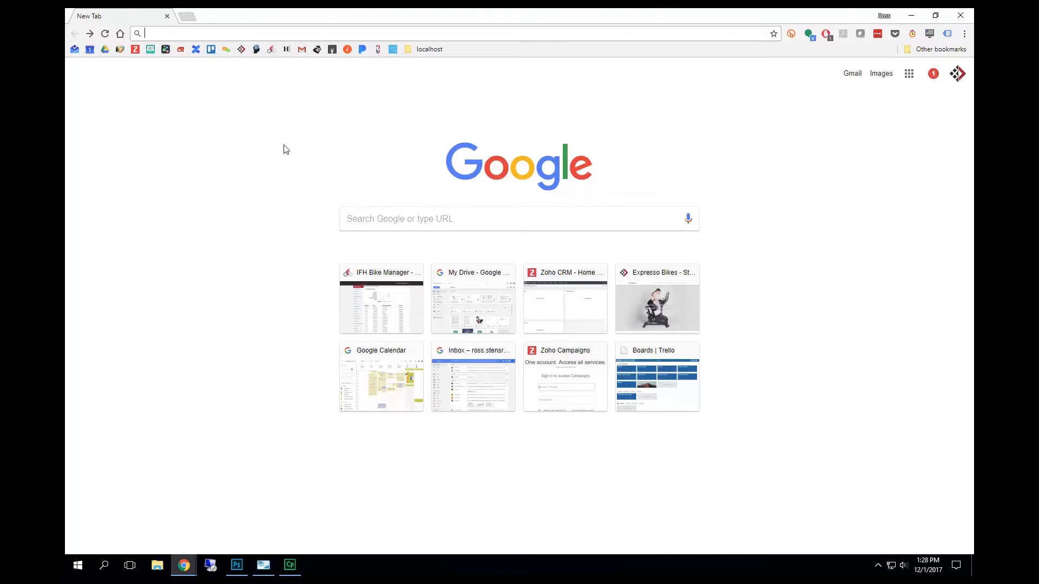
pyautogui.moveTo(302, 139)
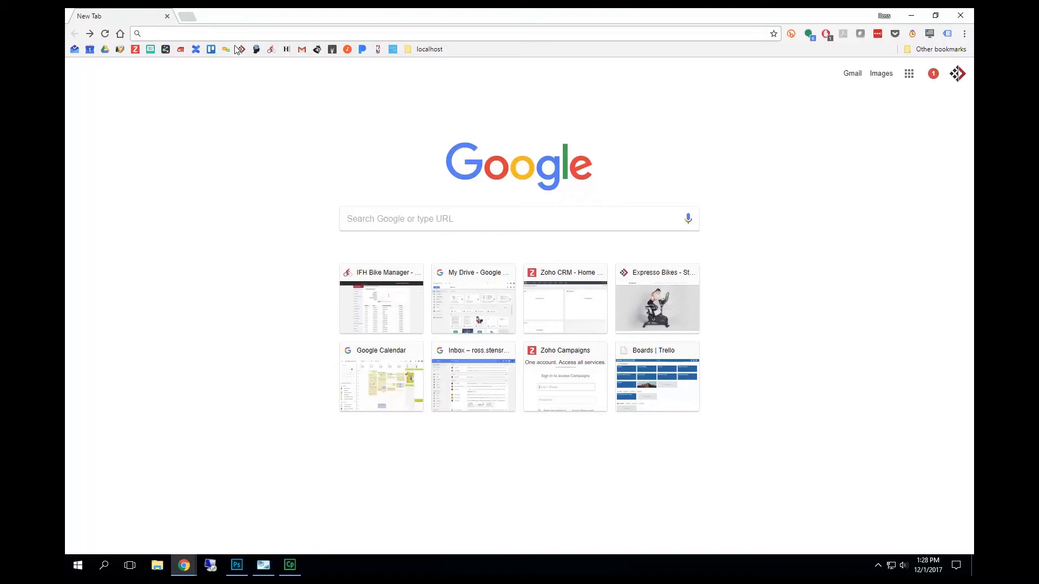
# Navigate to expresso.com to load the Rally for the Y challenge page.
pyautogui.write('expresso.com/Challenge/Teams/RallyfortheY2018')
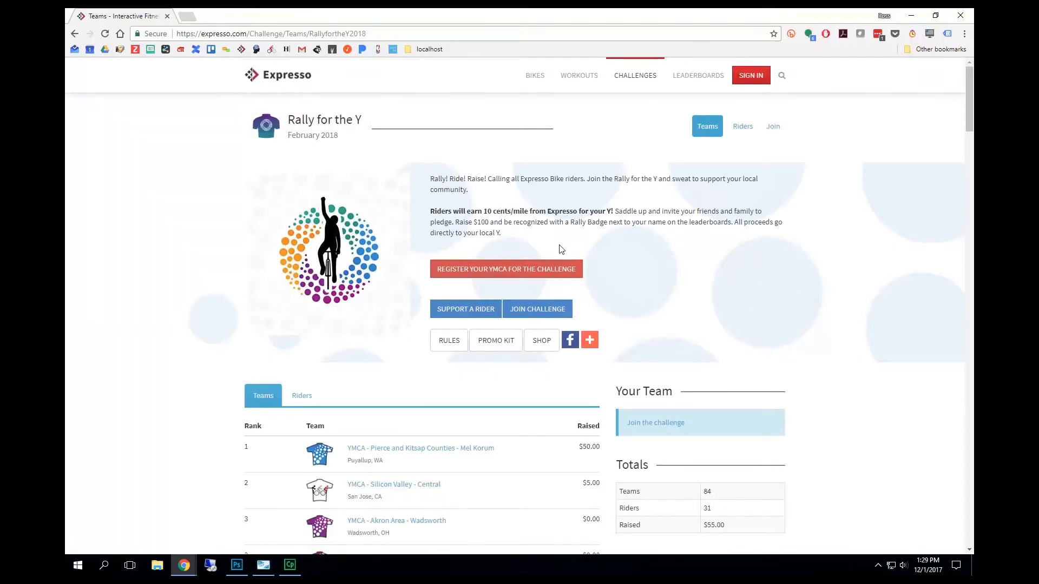
pyautogui.moveTo(465, 309)
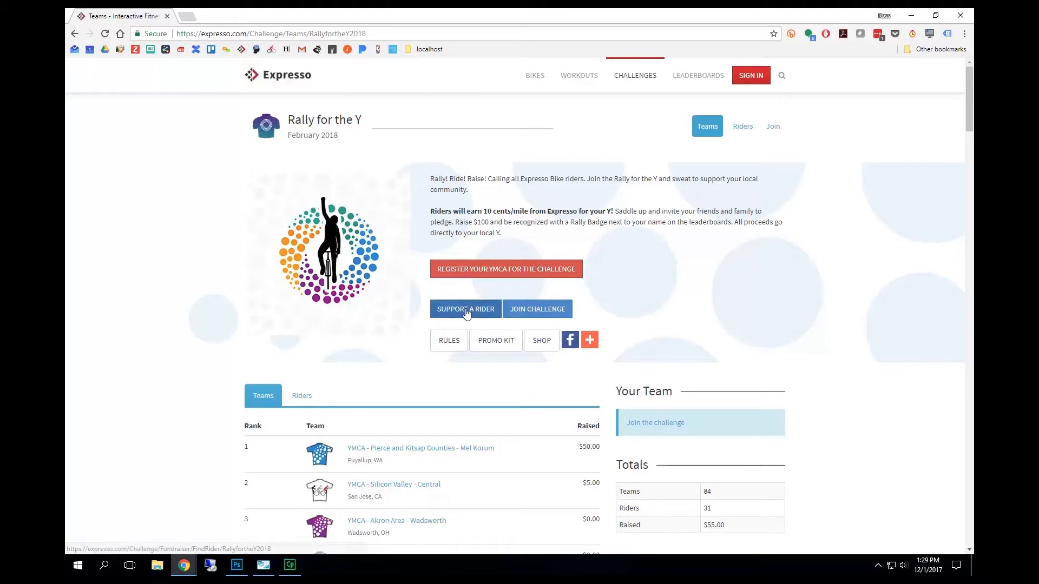
pyautogui.moveTo(270, 377)
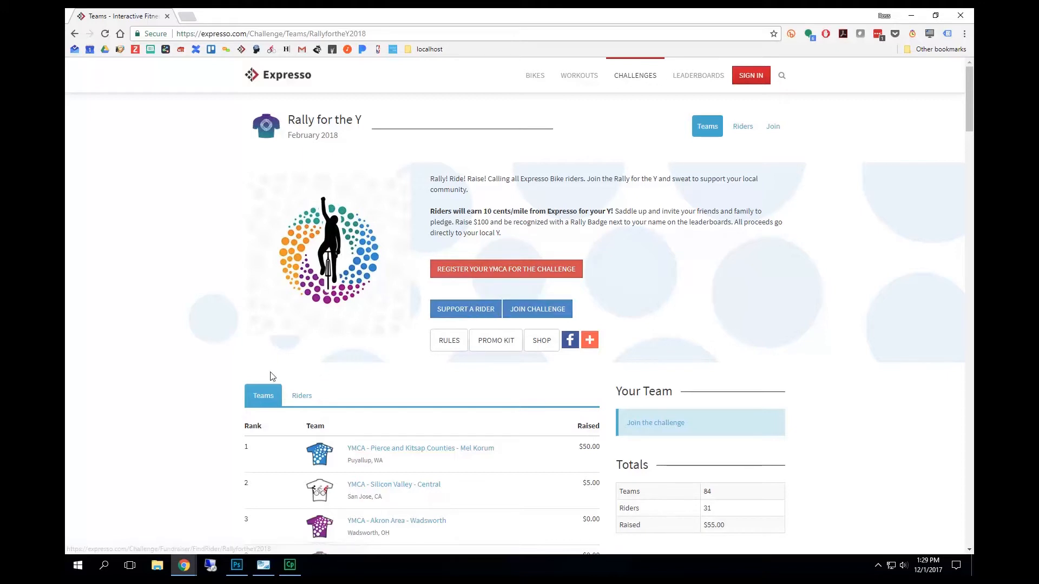
pyautogui.moveTo(329, 515)
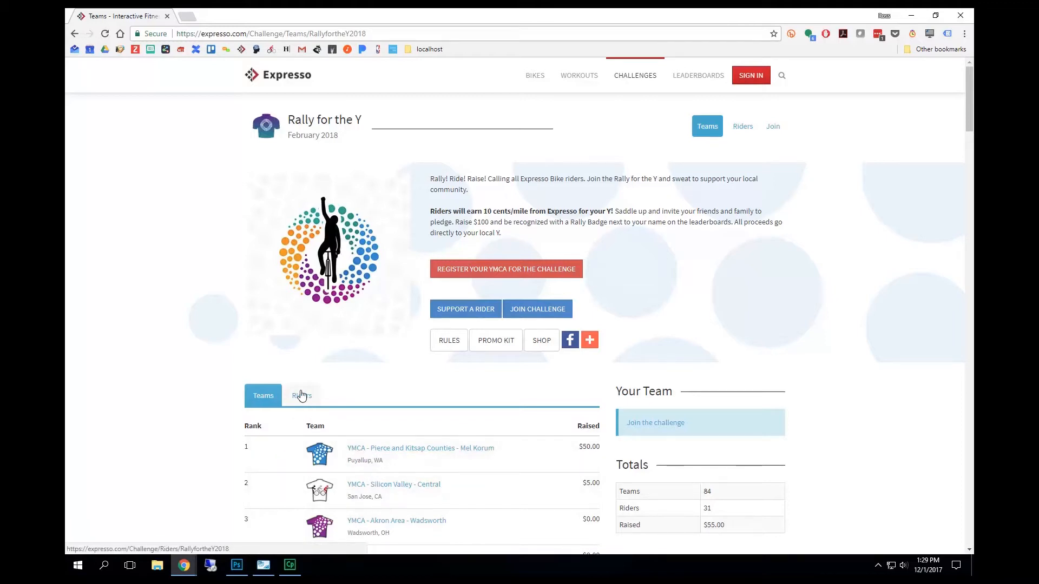
pyautogui.moveTo(440, 378)
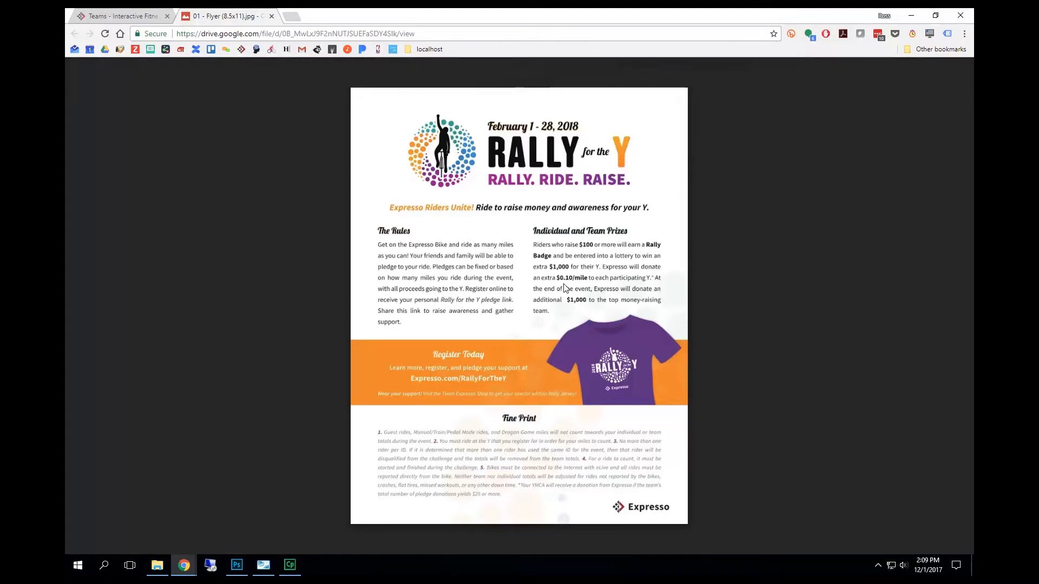
pyautogui.moveTo(526, 279)
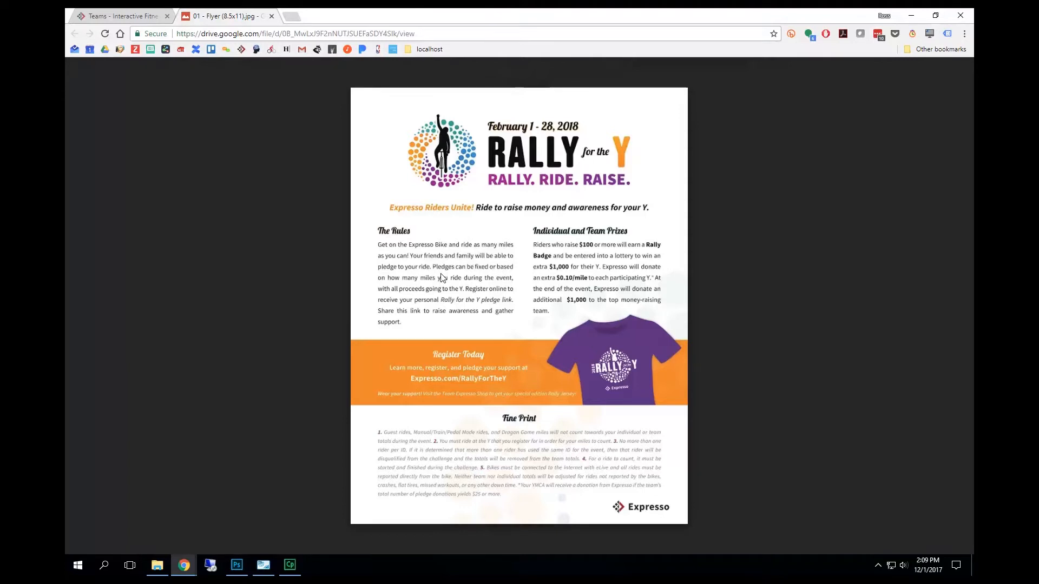
pyautogui.moveTo(553, 272)
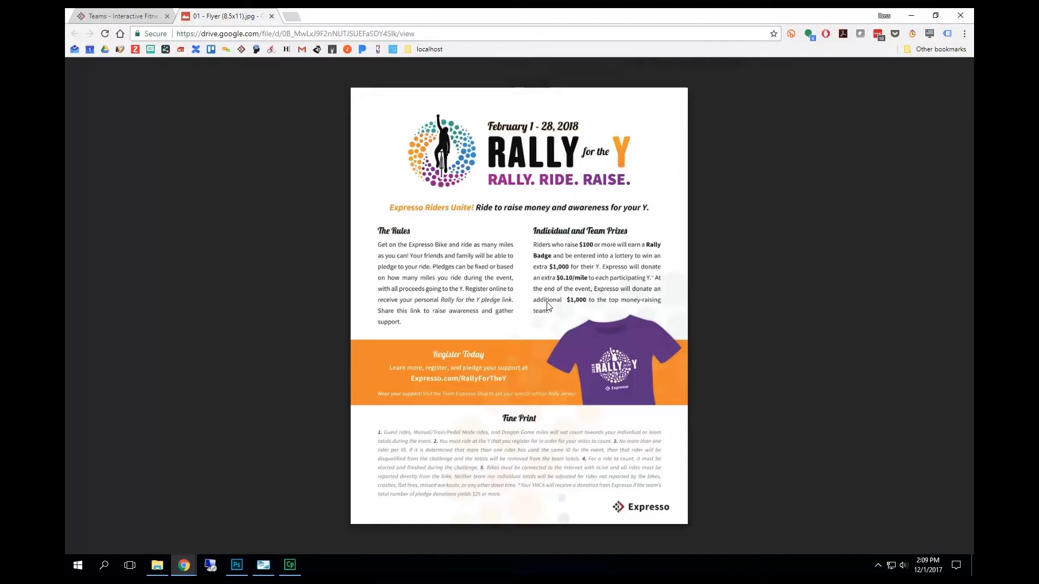
pyautogui.moveTo(633, 298)
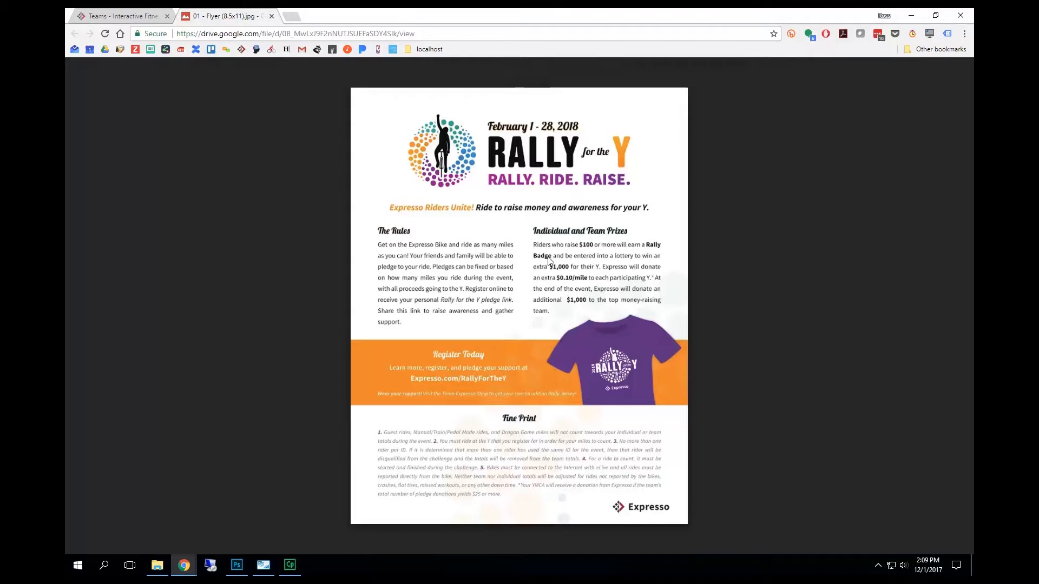
pyautogui.moveTo(603, 256)
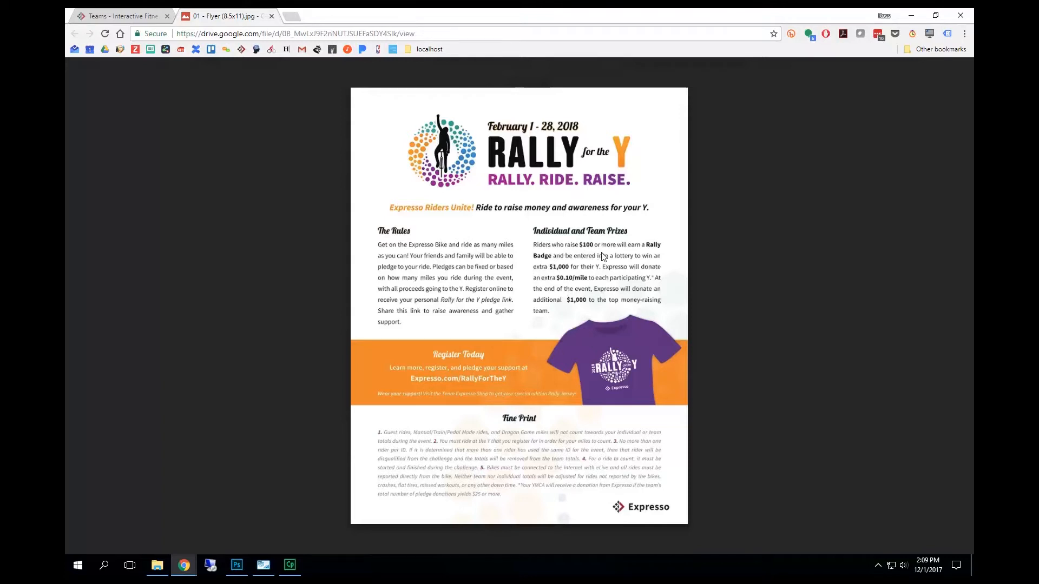
pyautogui.moveTo(593, 258)
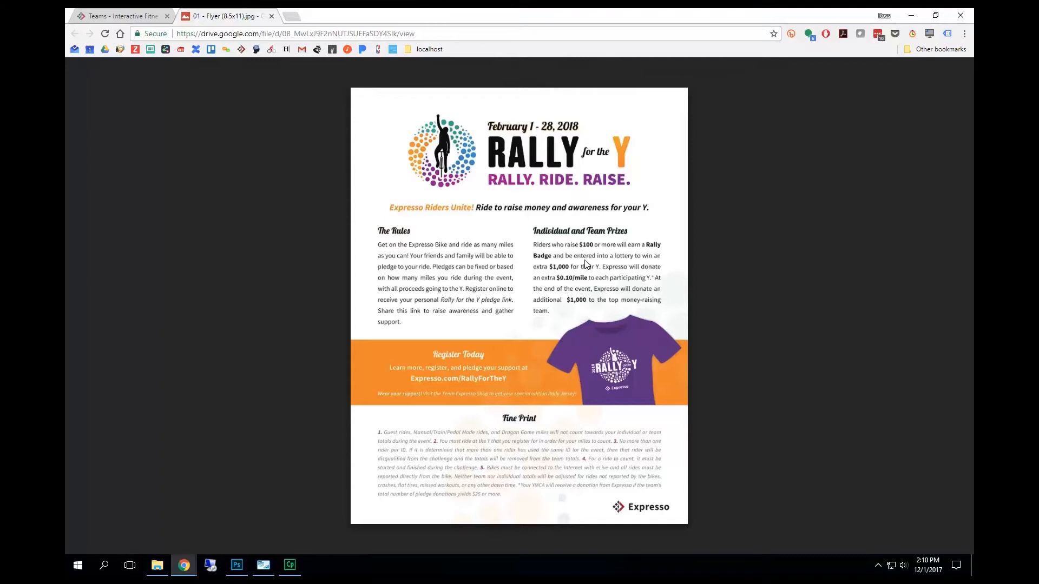
pyautogui.moveTo(585, 265)
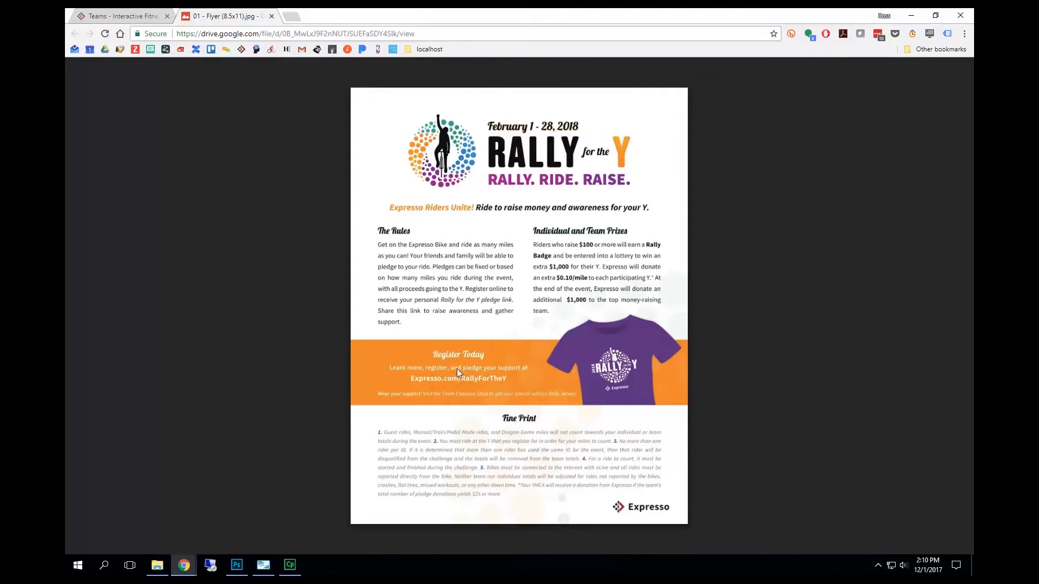
pyautogui.moveTo(388, 429)
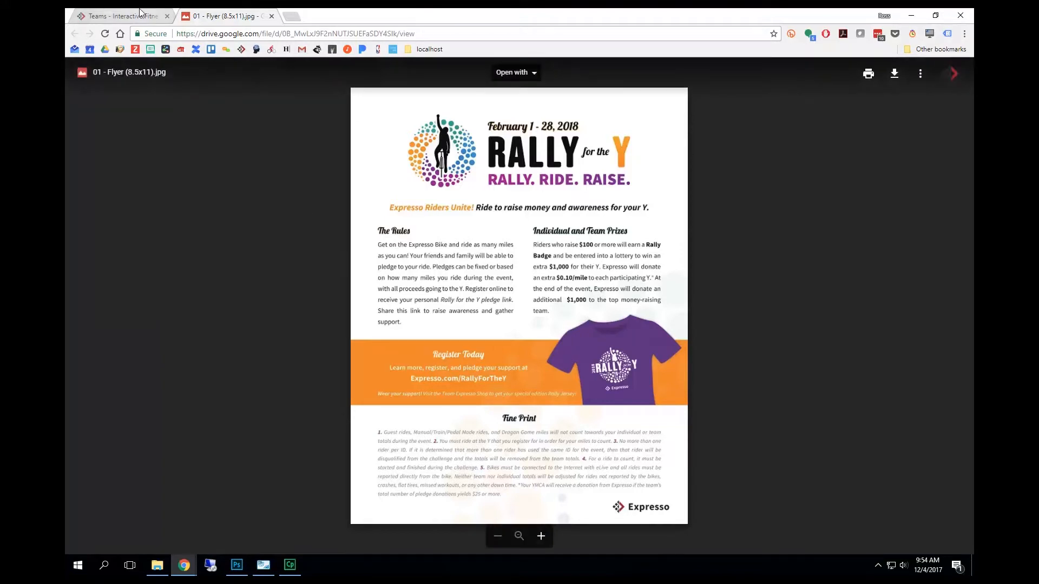
# Return to the Rally for the Y page, check the Riders leaderboard, then go back to Teams standings.
pyautogui.click(119, 15)
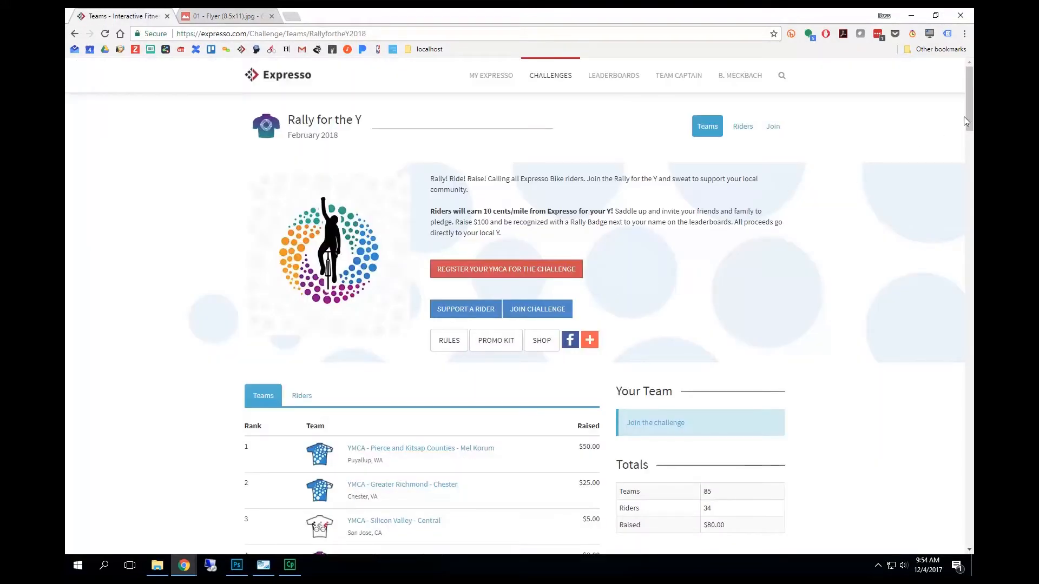
pyautogui.scroll(-3)
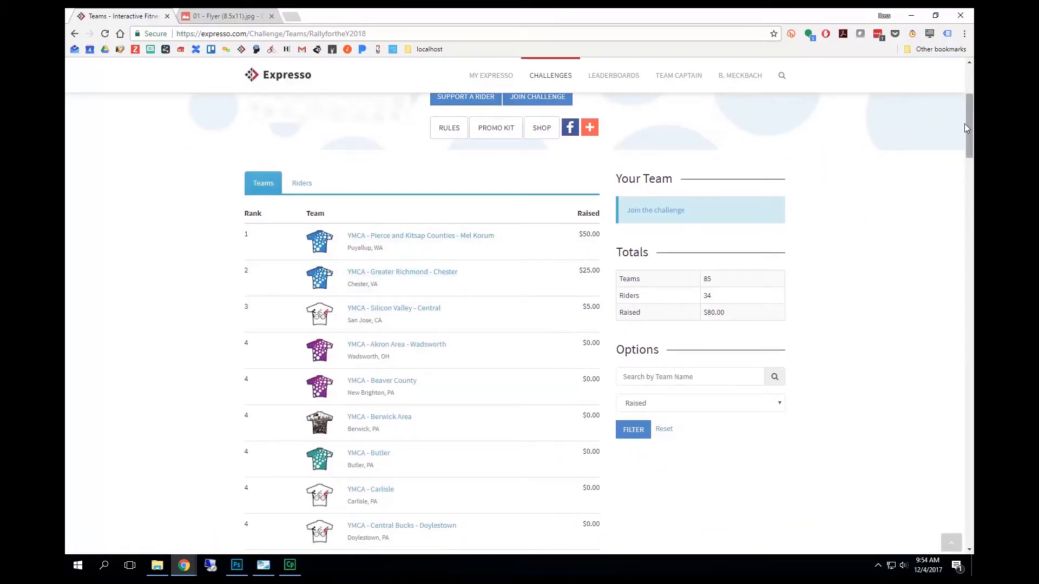
pyautogui.scroll(-3)
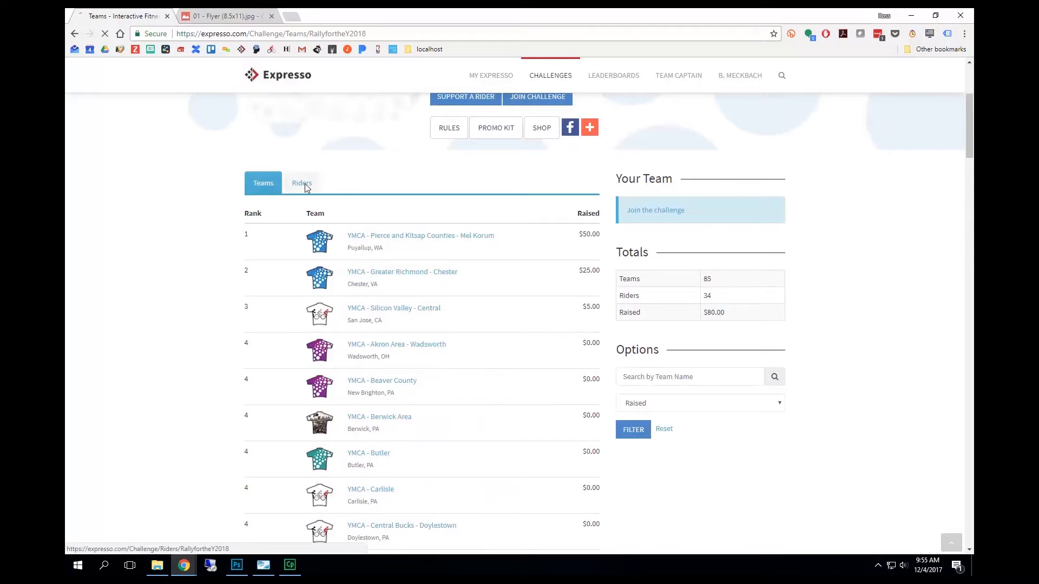
pyautogui.click(300, 184)
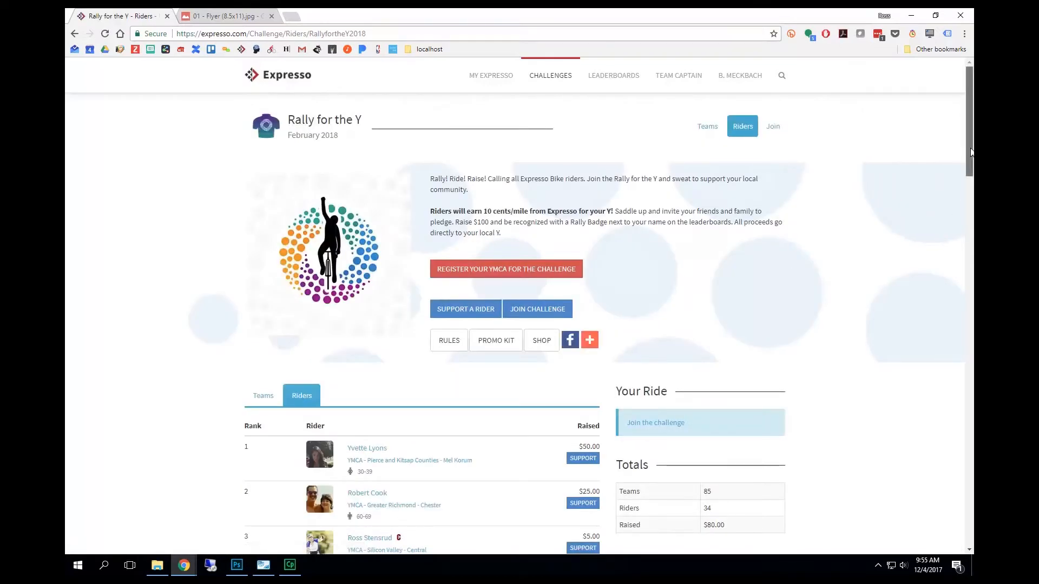
pyautogui.scroll(-3)
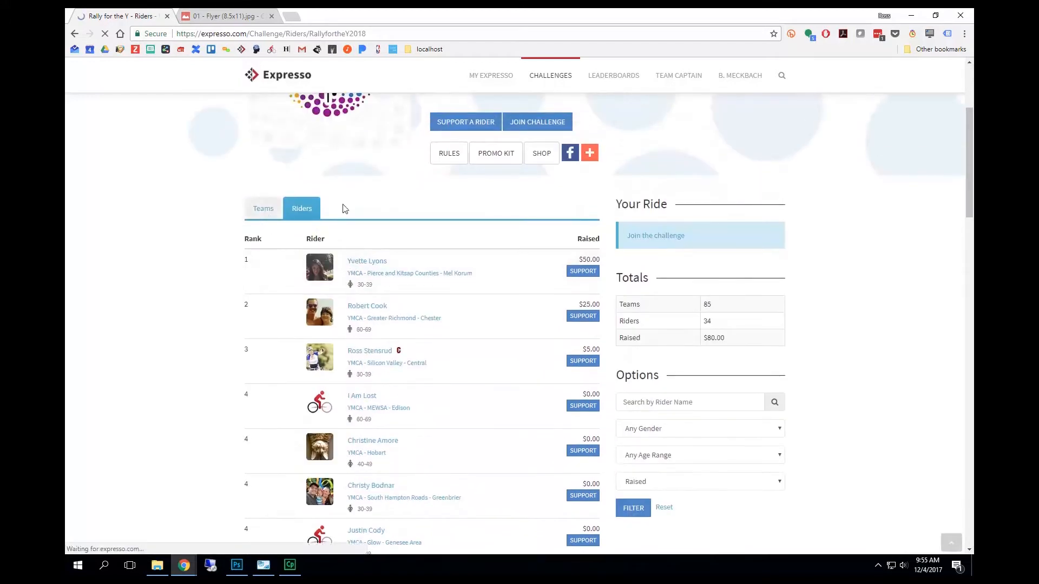
pyautogui.click(263, 208)
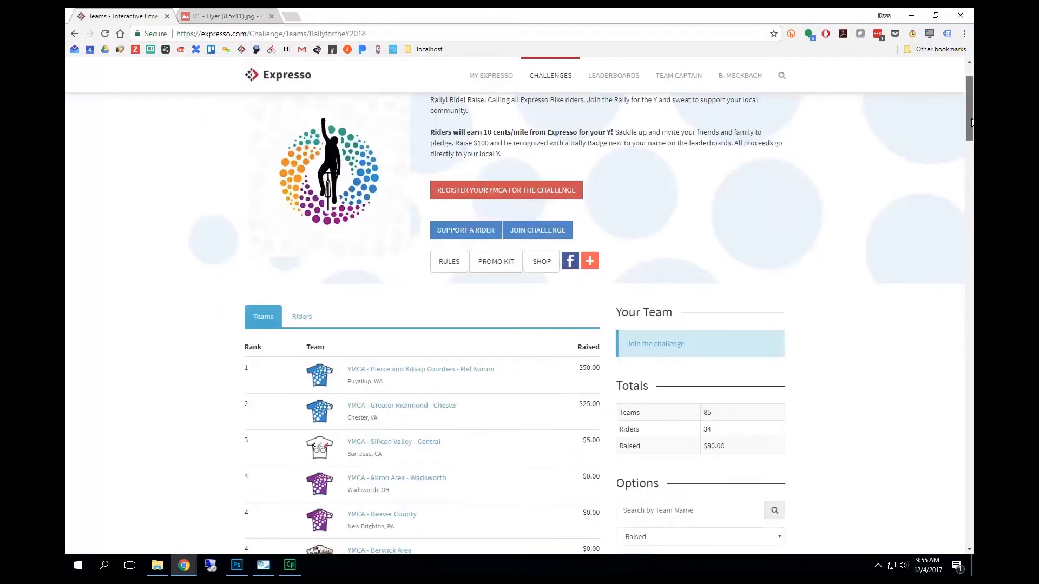
pyautogui.scroll(-3)
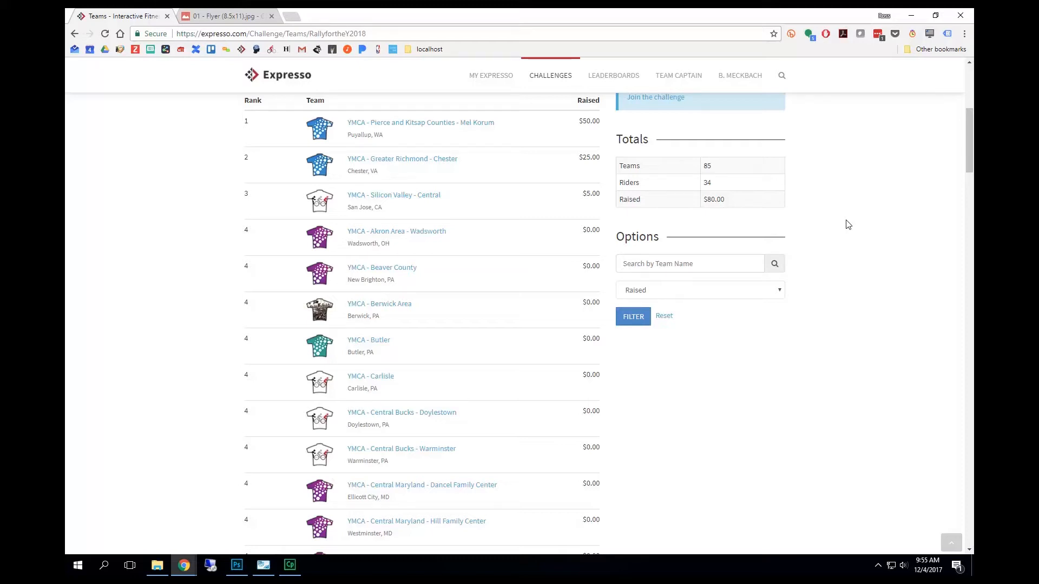
pyautogui.moveTo(797, 230)
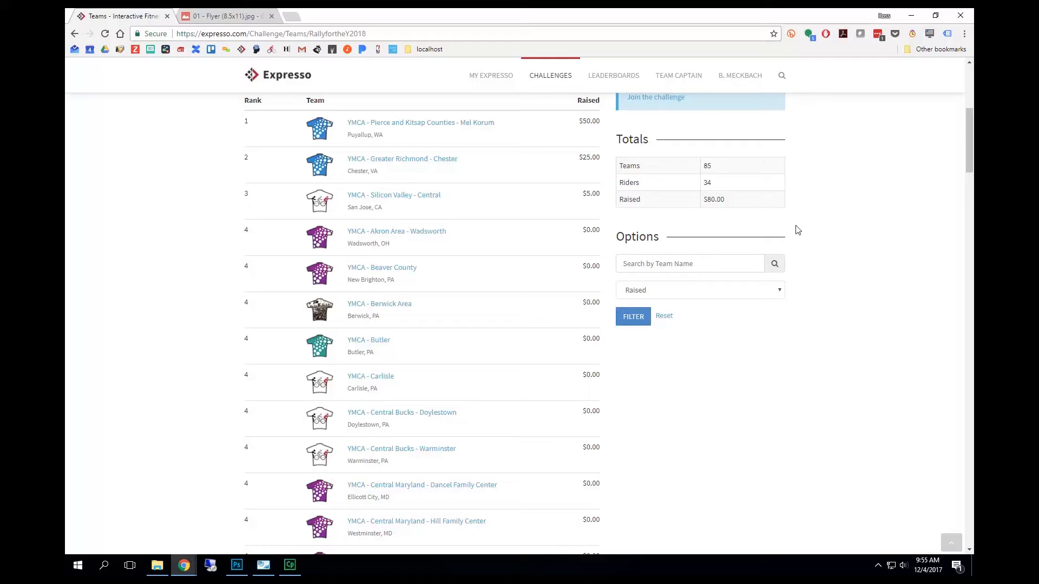
# Filter the Teams leaderboard by Central Maryland, then by Berwick to show one matching team.
pyautogui.write('Cen')
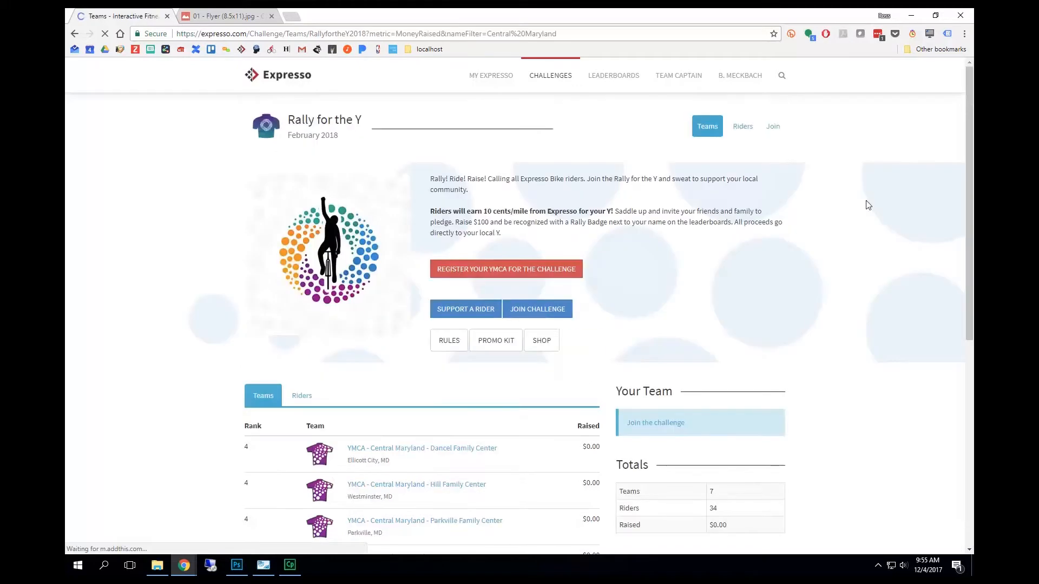
pyautogui.scroll(-3)
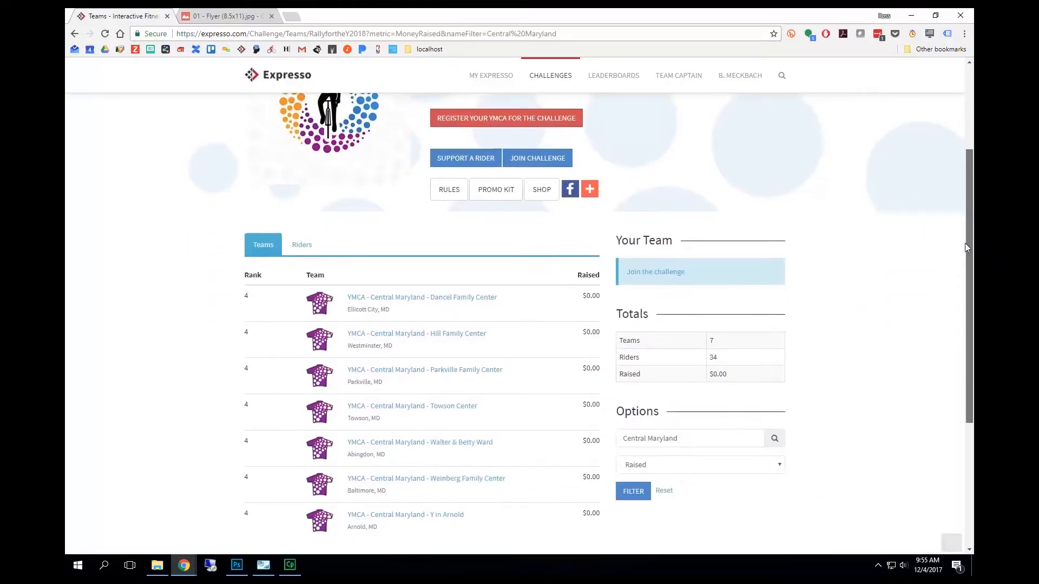
pyautogui.scroll(-3)
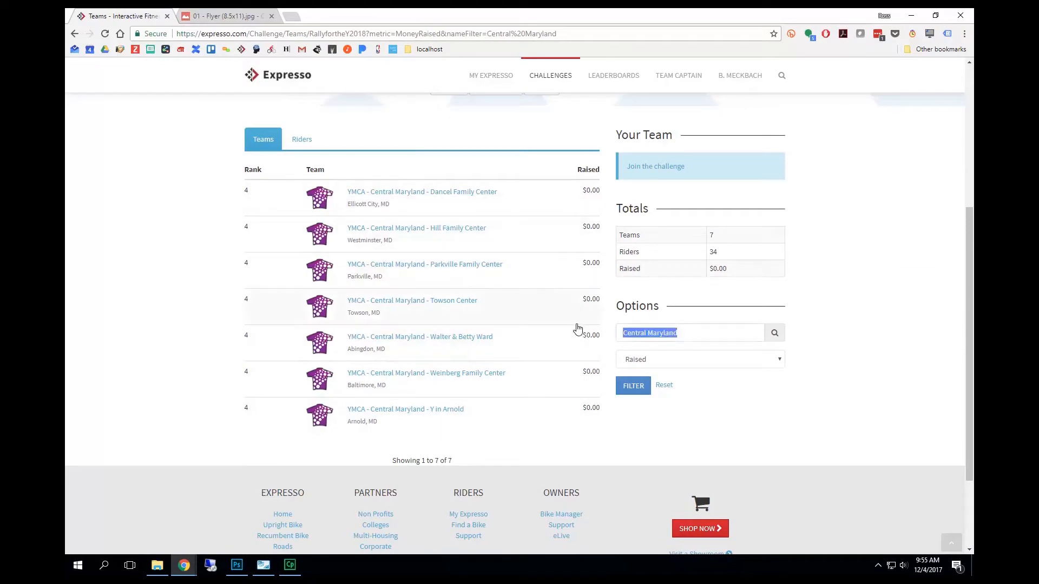
pyautogui.write('B')
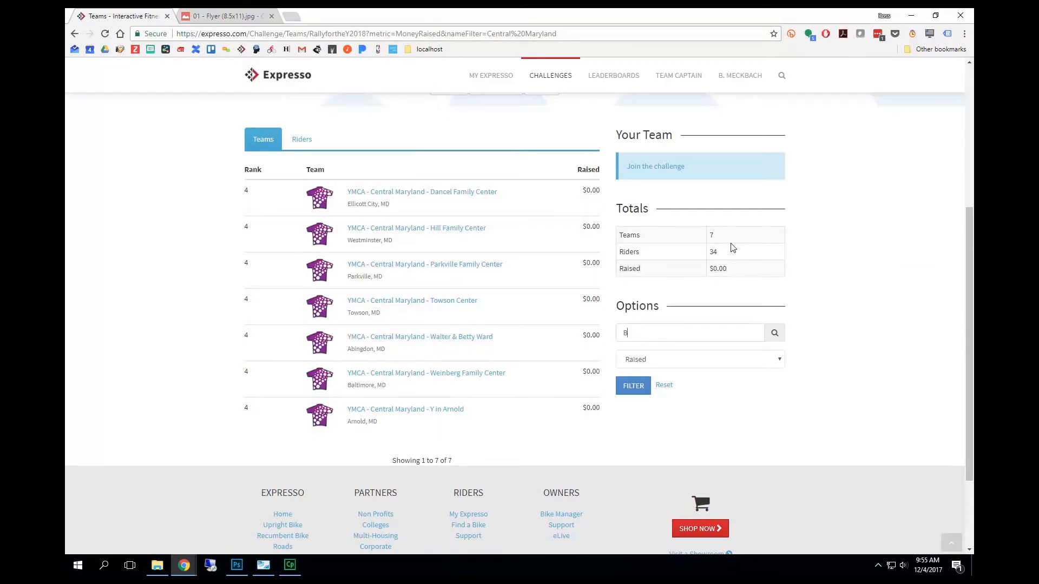
pyautogui.write('erwick')
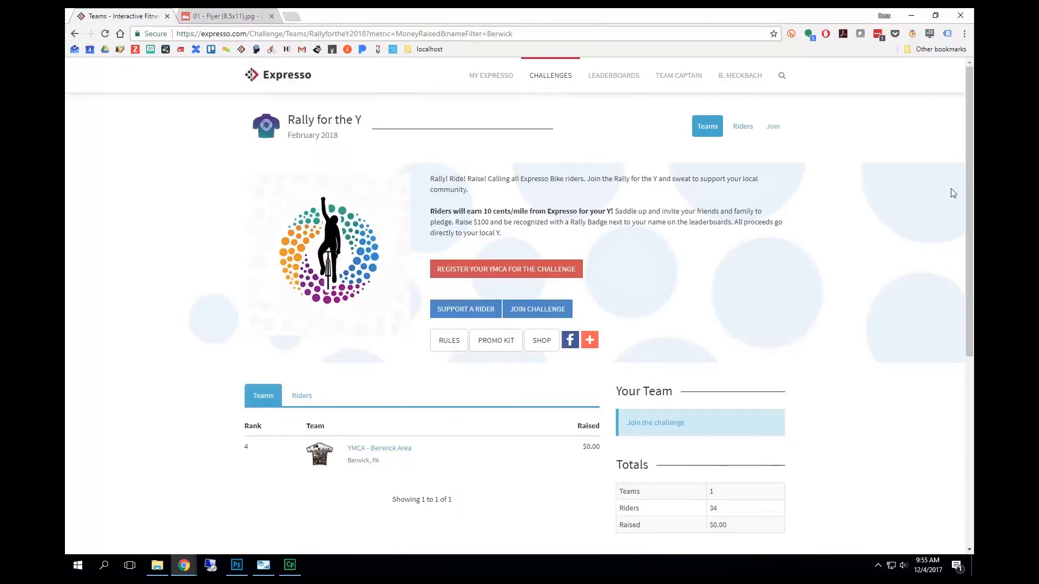
# Open the YMCA - Berwick Area team page and review its Top Riders and challenge totals.
pyautogui.scroll(-3)
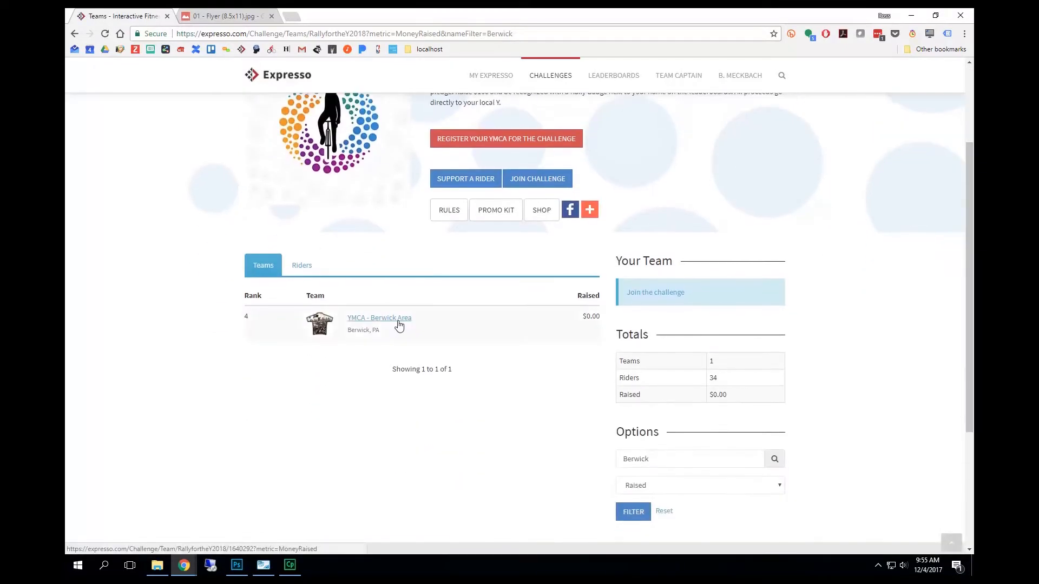
pyautogui.click(378, 317)
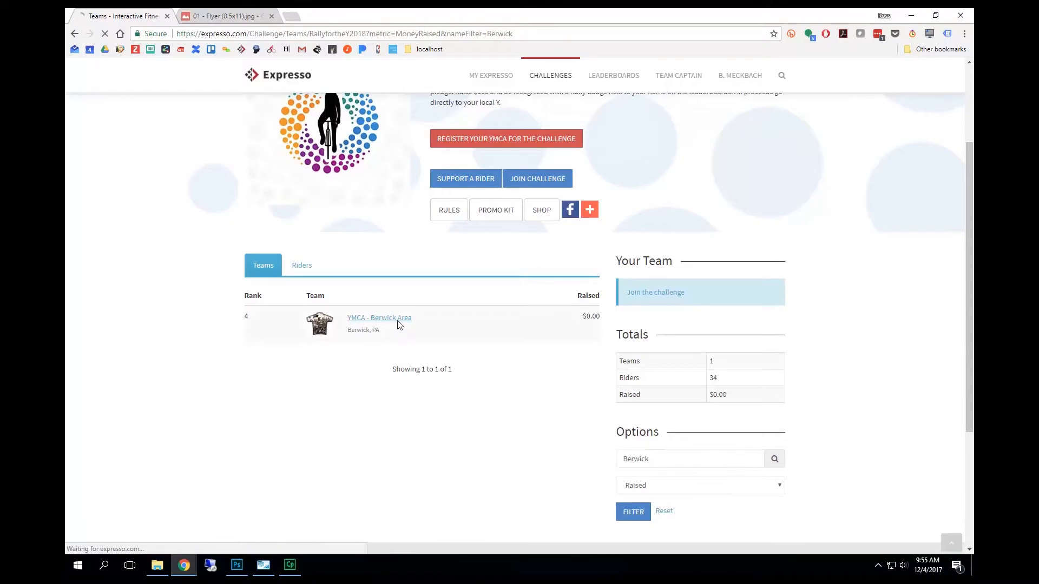
pyautogui.click(379, 318)
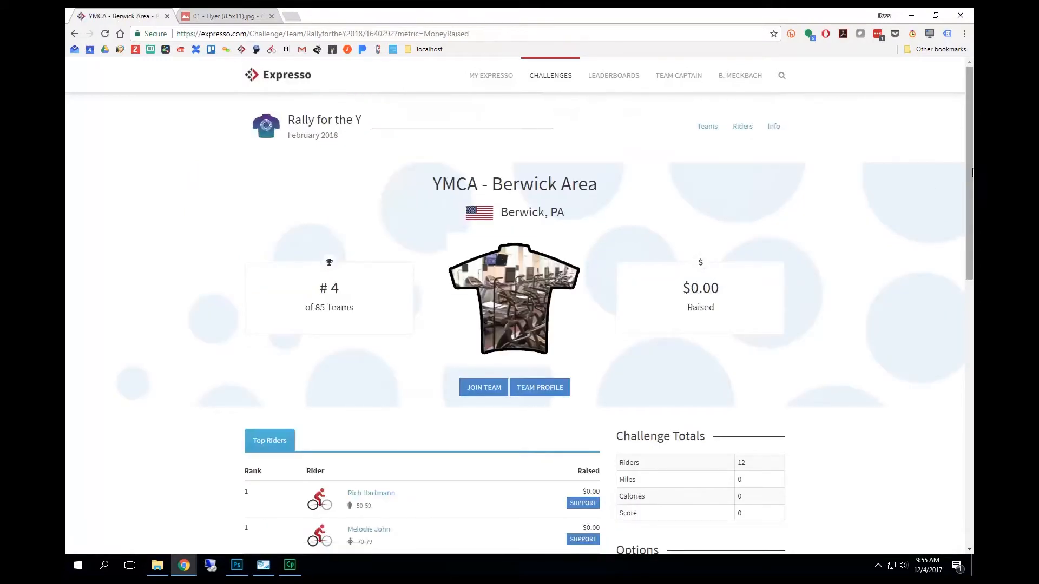
pyautogui.scroll(-3)
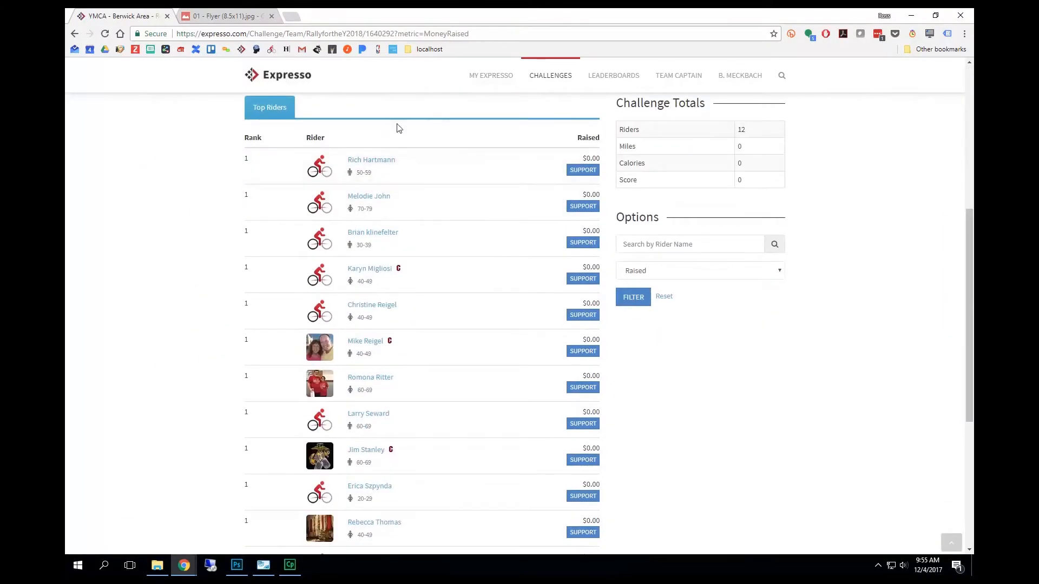
pyautogui.moveTo(411, 415)
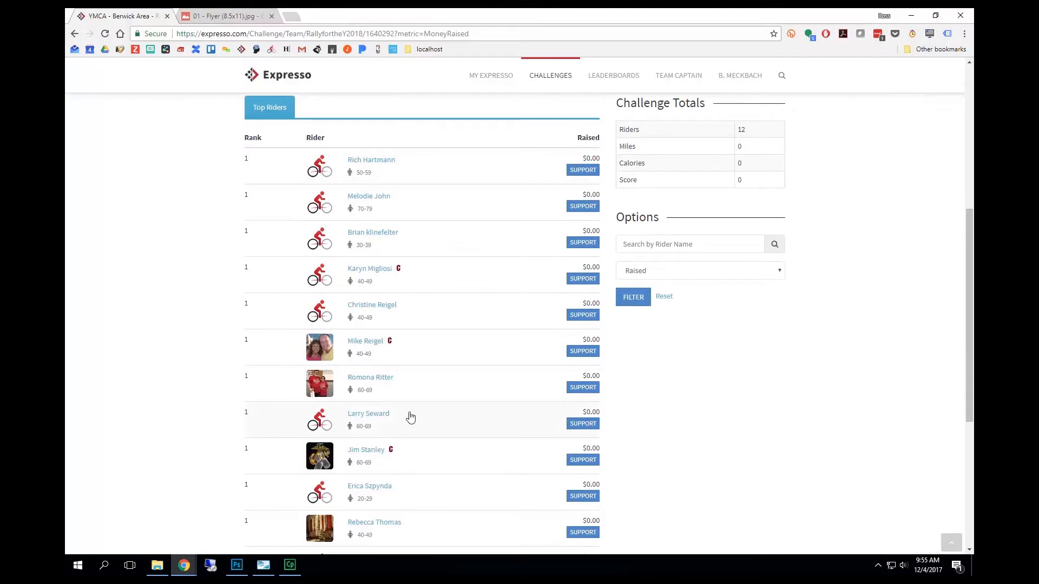
pyautogui.moveTo(675, 384)
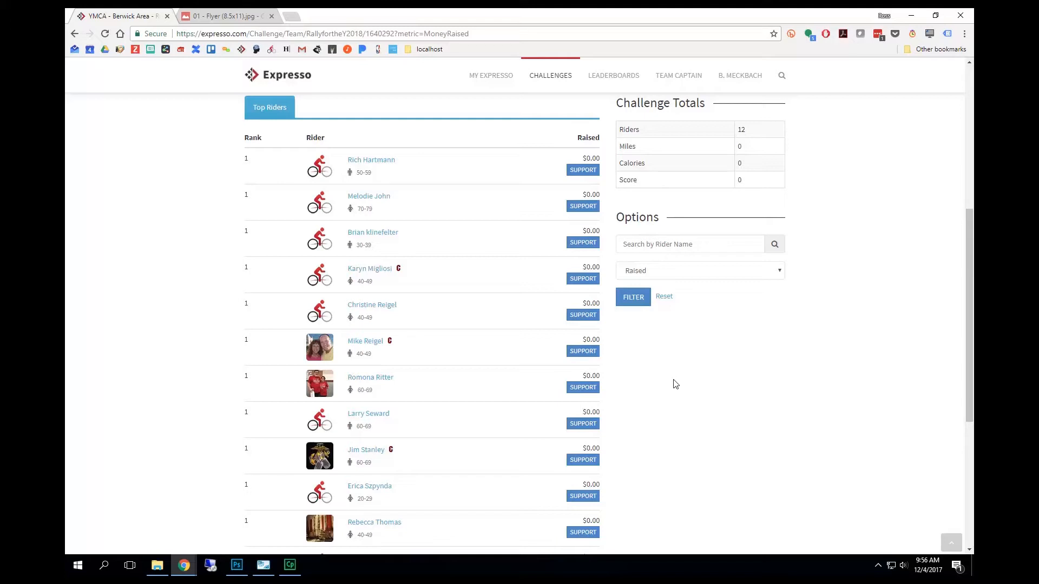
pyautogui.moveTo(965, 348)
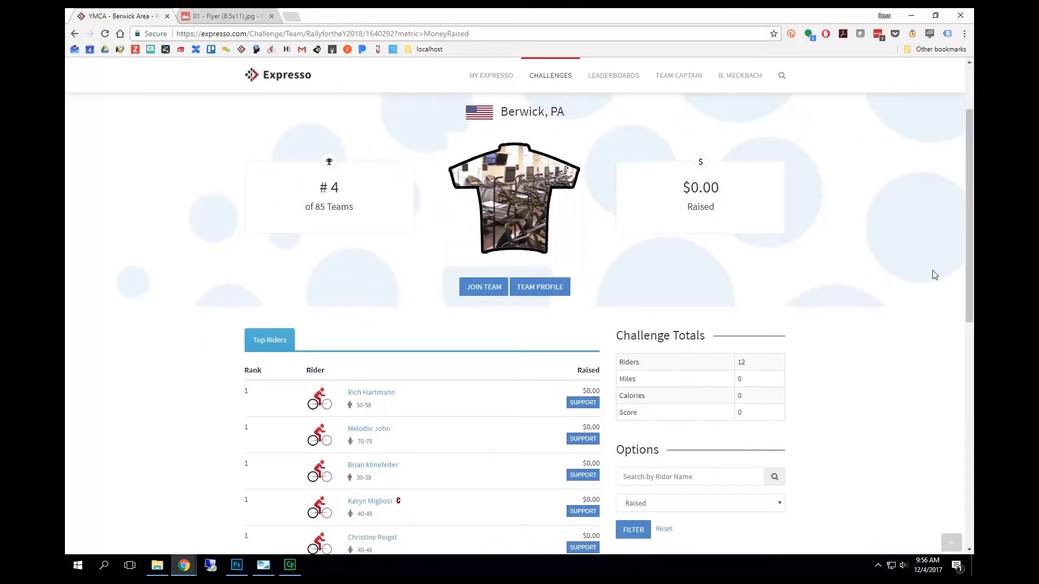
pyautogui.moveTo(907, 282)
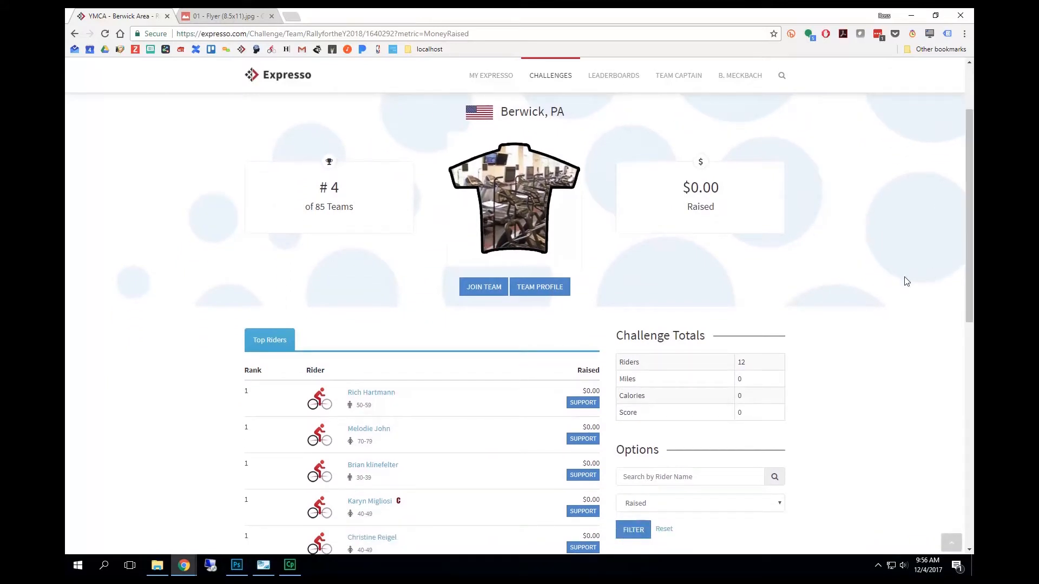
pyautogui.moveTo(481, 343)
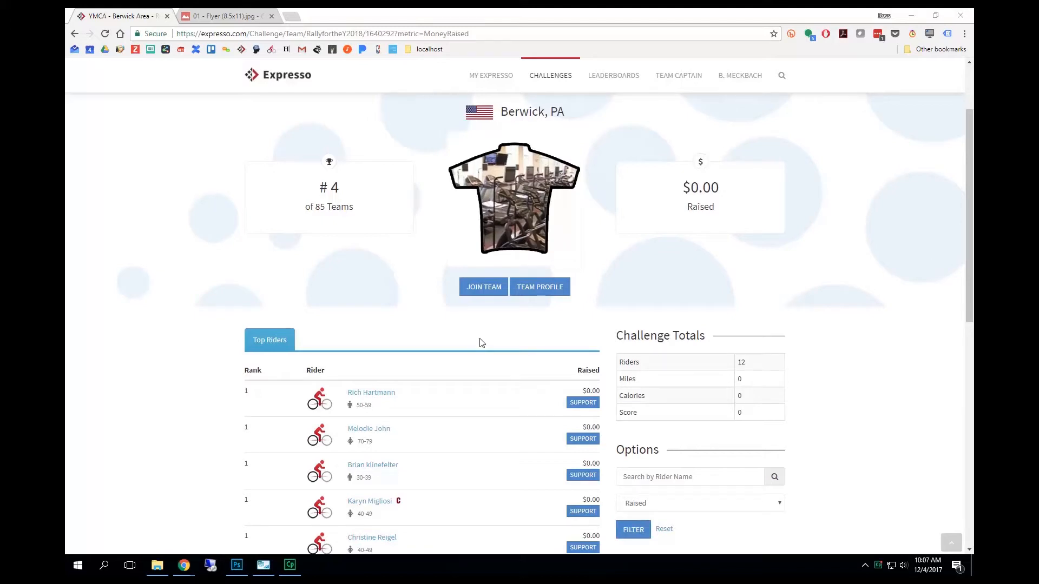
pyautogui.moveTo(505, 379)
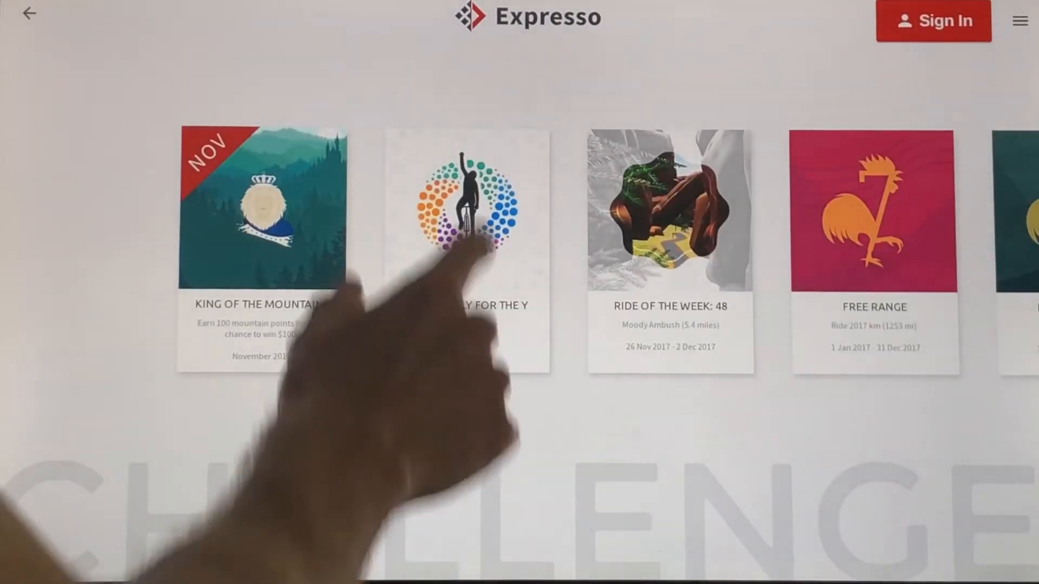
# View the Rally for the Y rider leaderboard on the bike screen, then start the website's YMCA registration form.
pyautogui.click(470, 212)
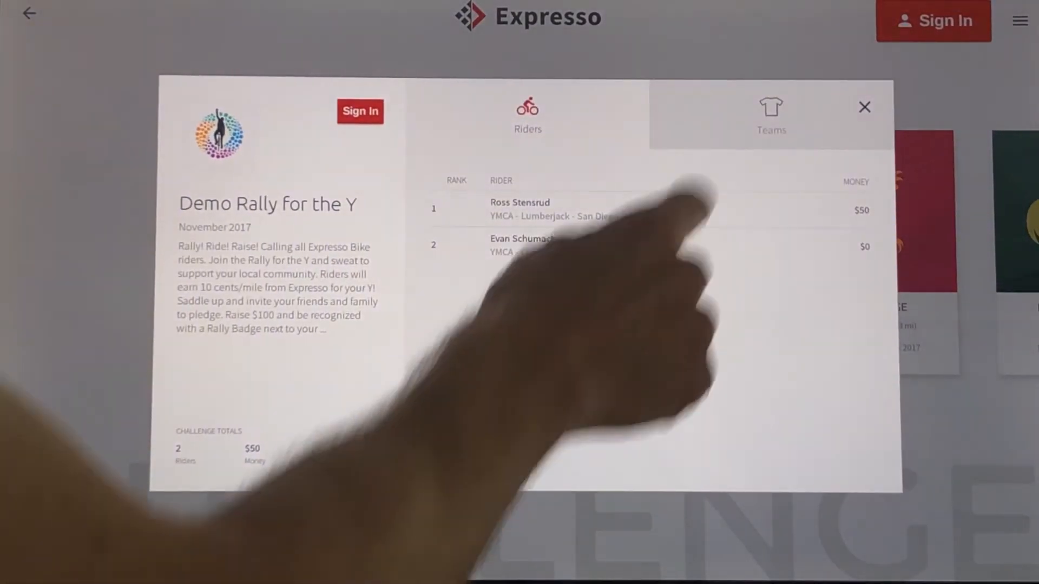
pyautogui.click(769, 114)
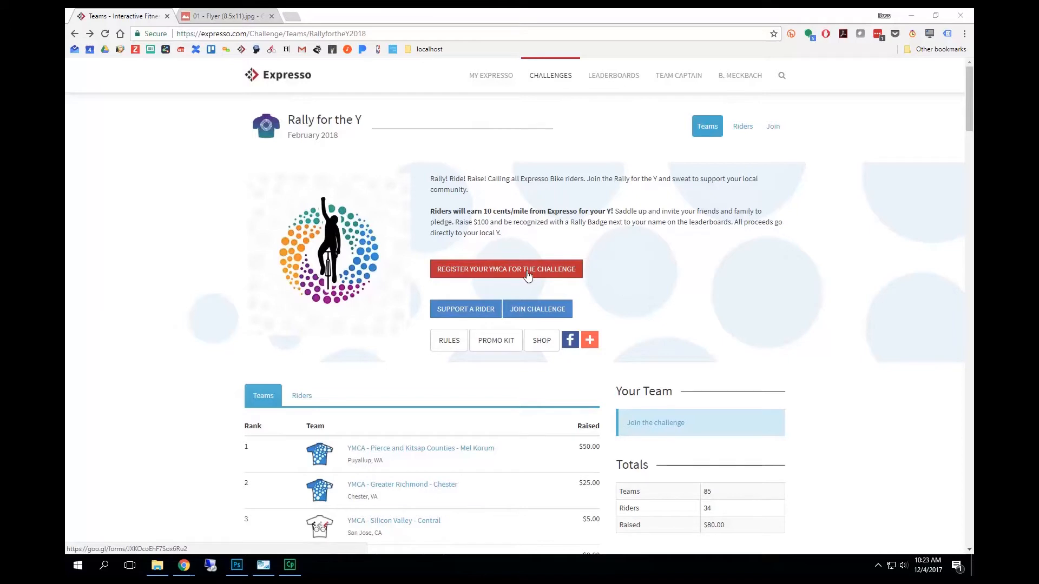
pyautogui.click(505, 268)
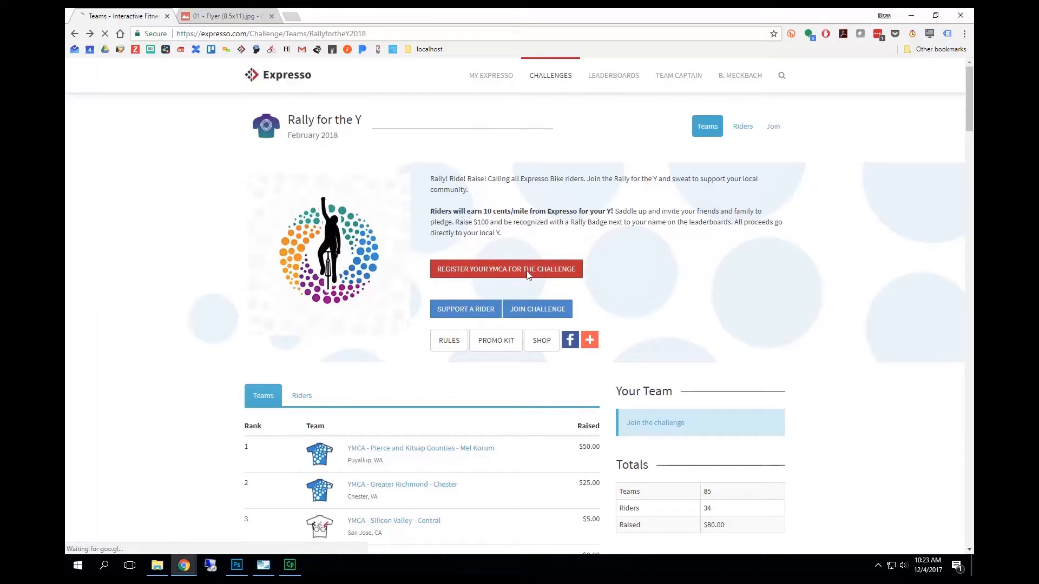
pyautogui.click(506, 269)
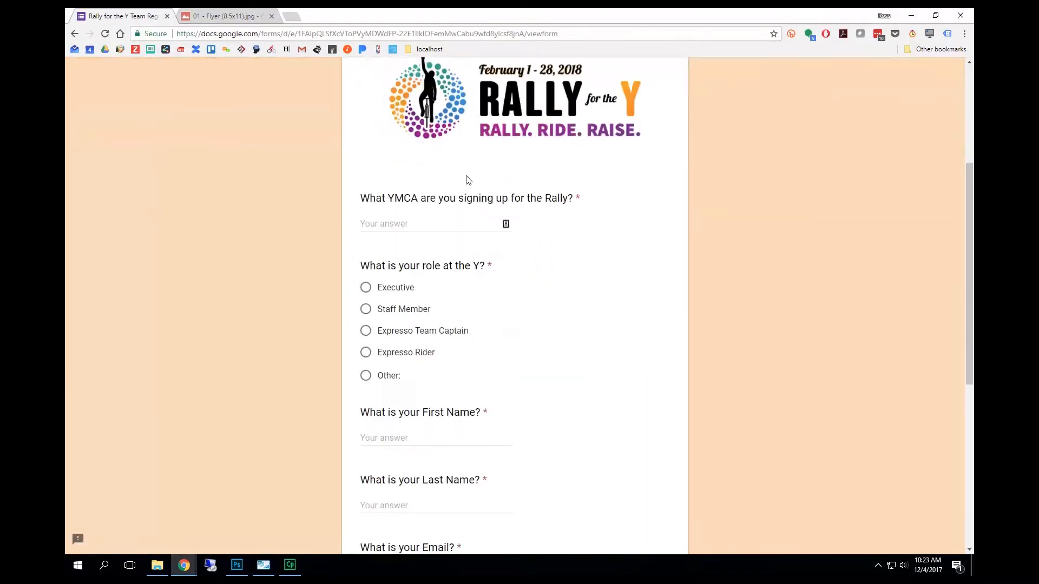
pyautogui.scroll(-3)
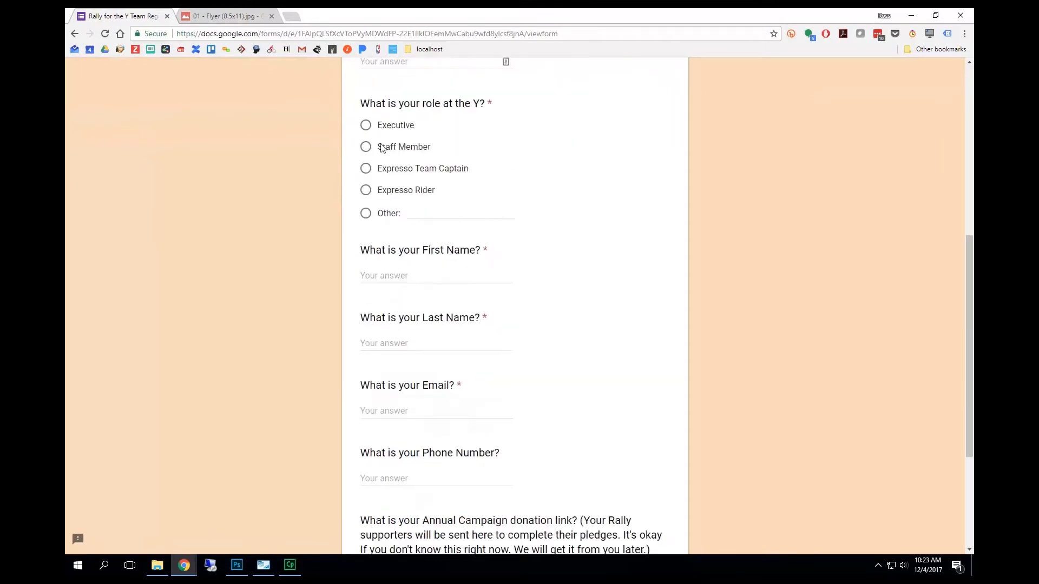
pyautogui.scroll(-3)
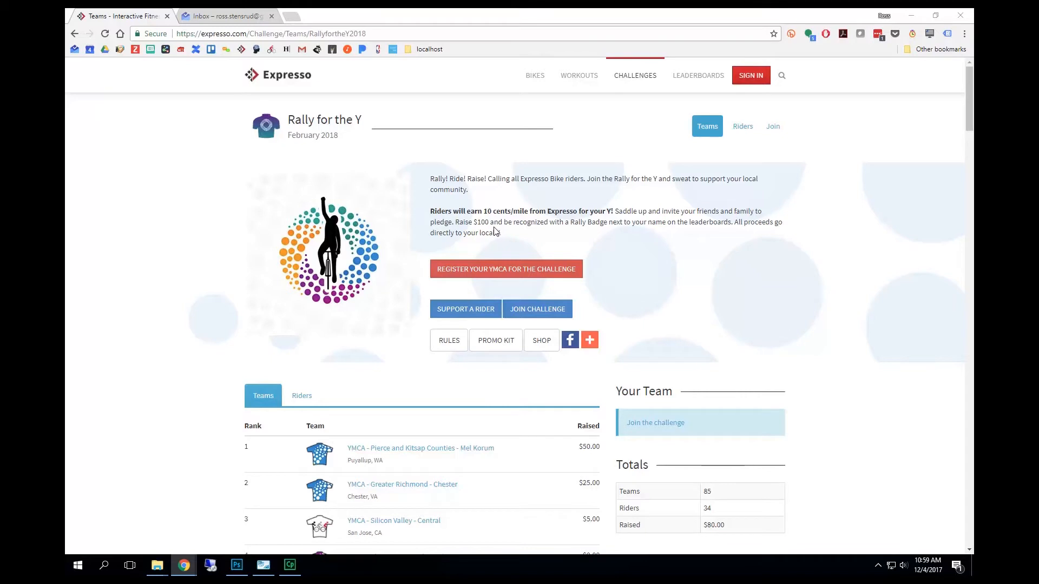
pyautogui.moveTo(498, 262)
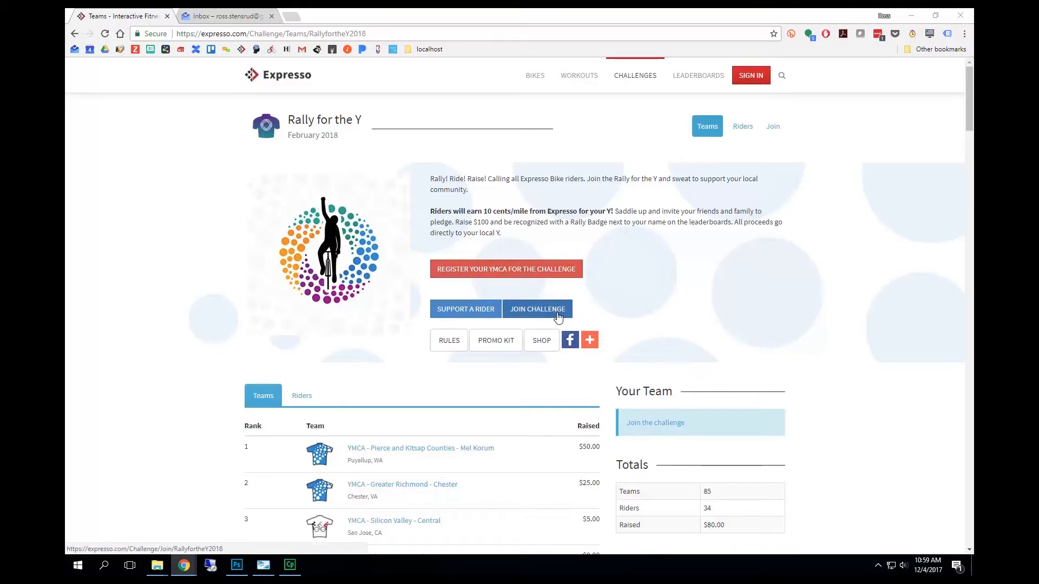
pyautogui.moveTo(571, 328)
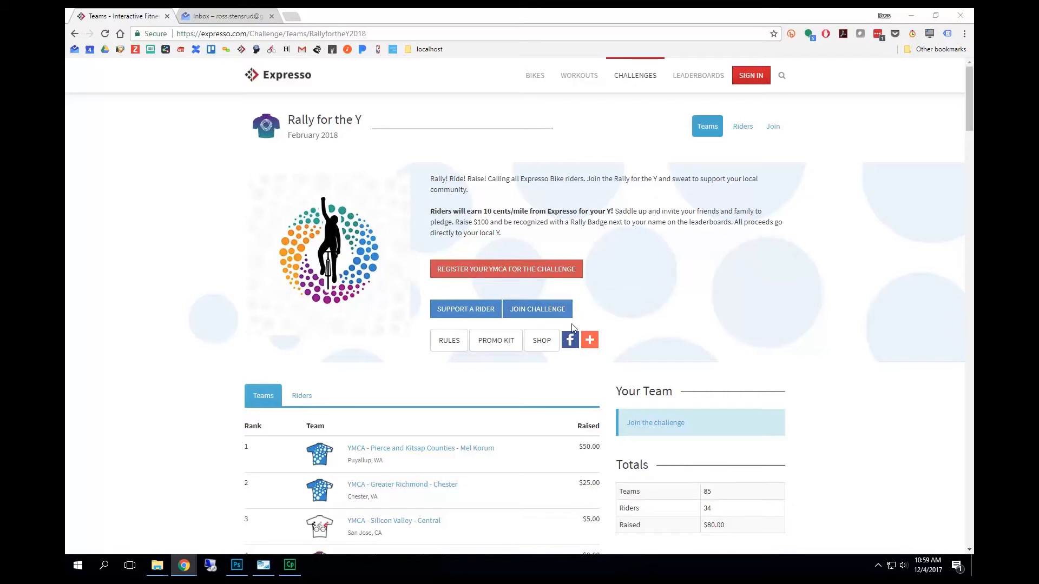
pyautogui.moveTo(595, 329)
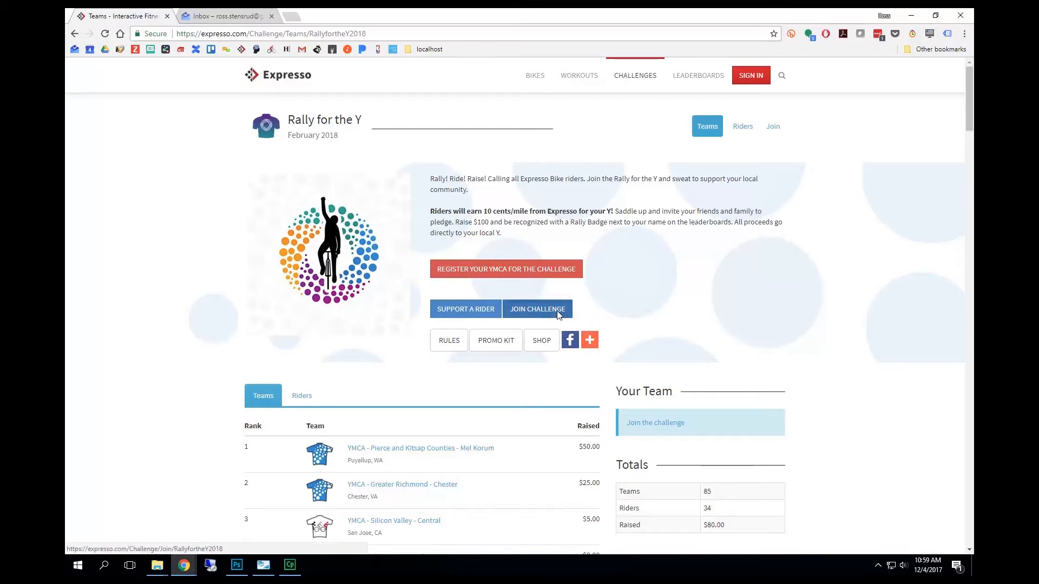
# Use JOIN CHALLENGE to reach the Rally for the Y rider join page.
pyautogui.click(537, 308)
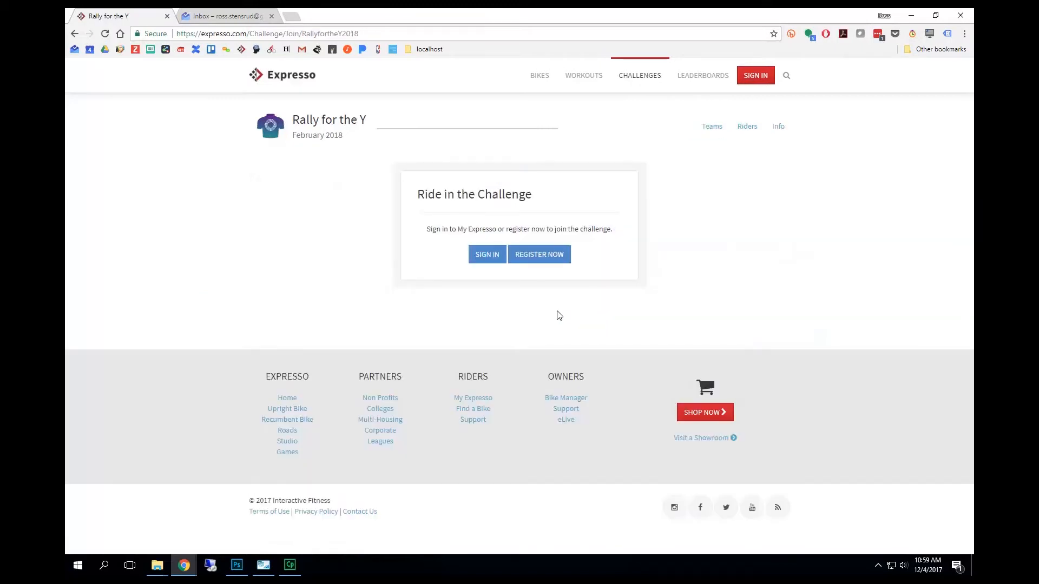
pyautogui.moveTo(494, 275)
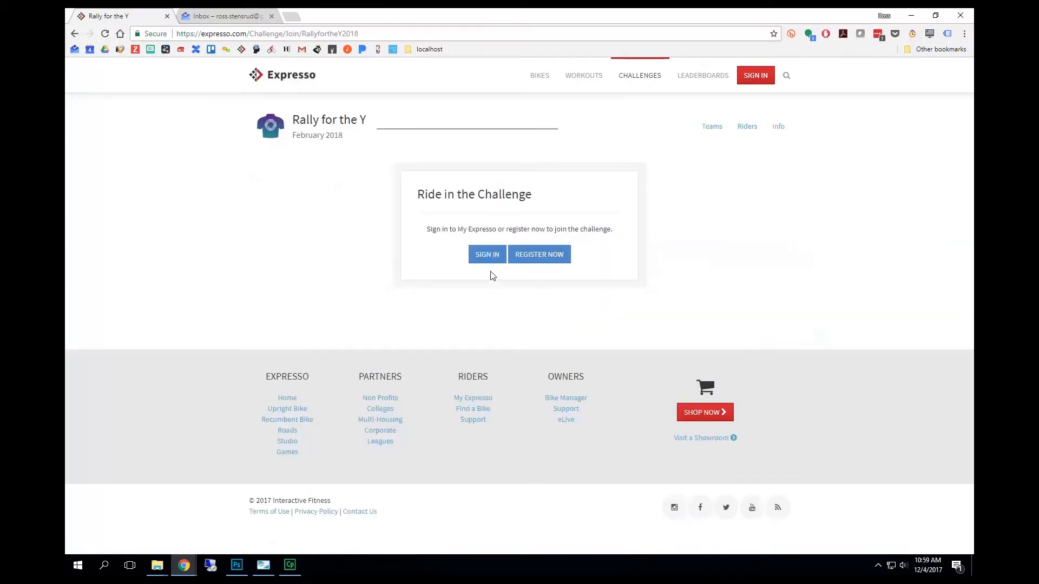
pyautogui.moveTo(487, 272)
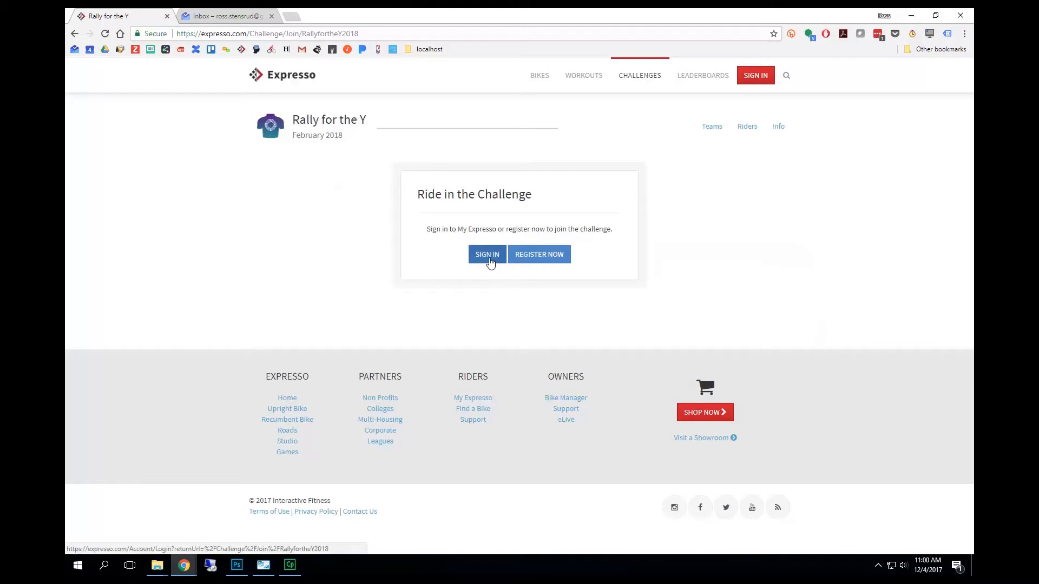
pyautogui.click(486, 253)
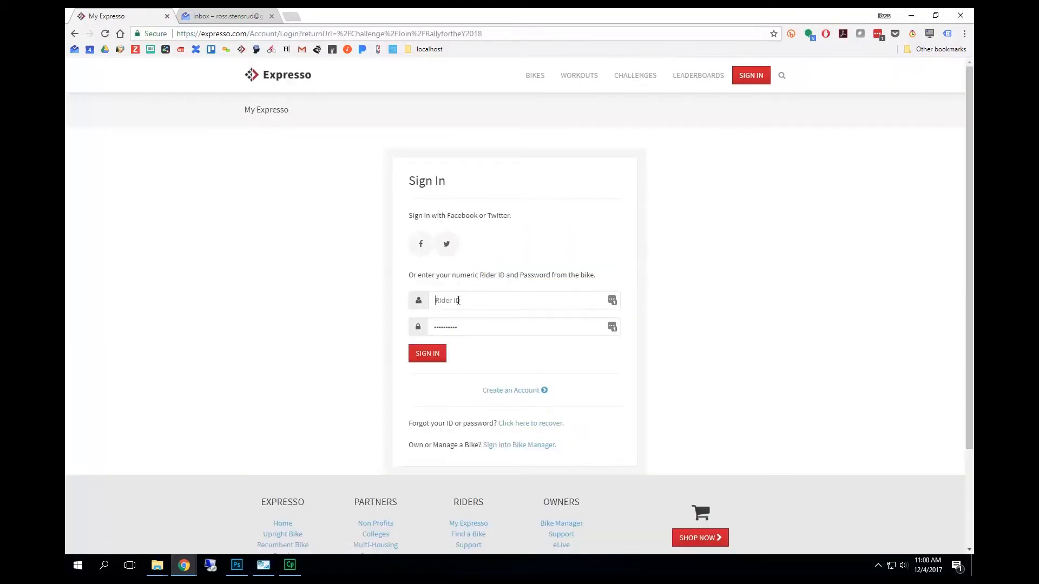
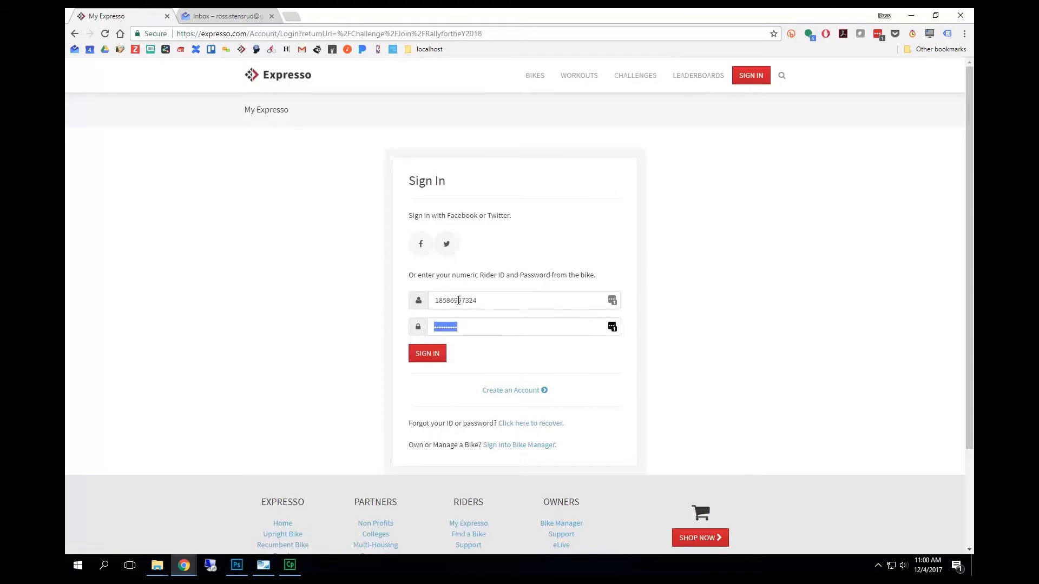
pyautogui.click(427, 353)
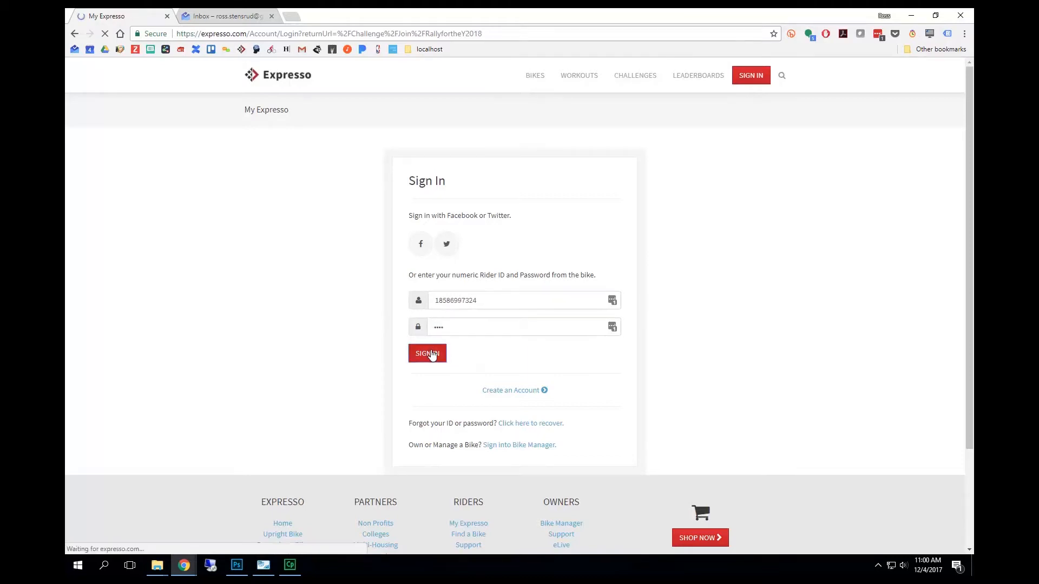
pyautogui.click(428, 353)
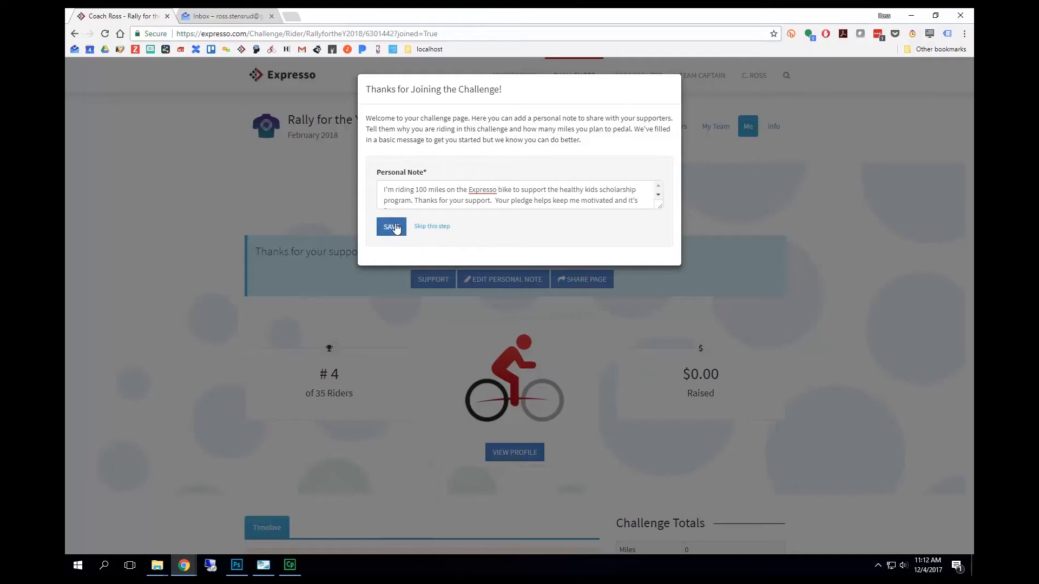
# Save the suggested personal note about riding 100 miles for supporters.
pyautogui.click(391, 226)
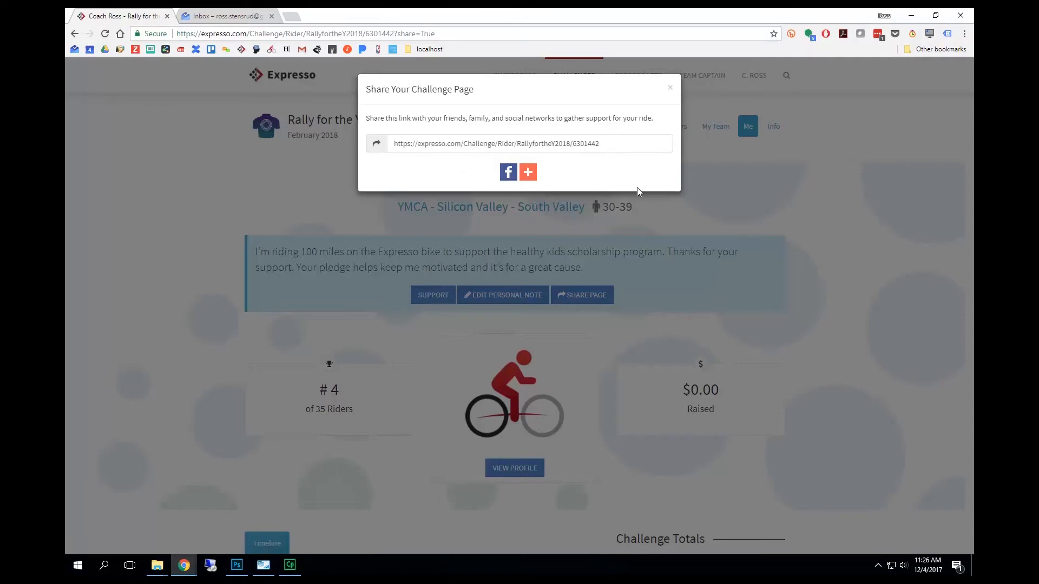
pyautogui.moveTo(238, 18)
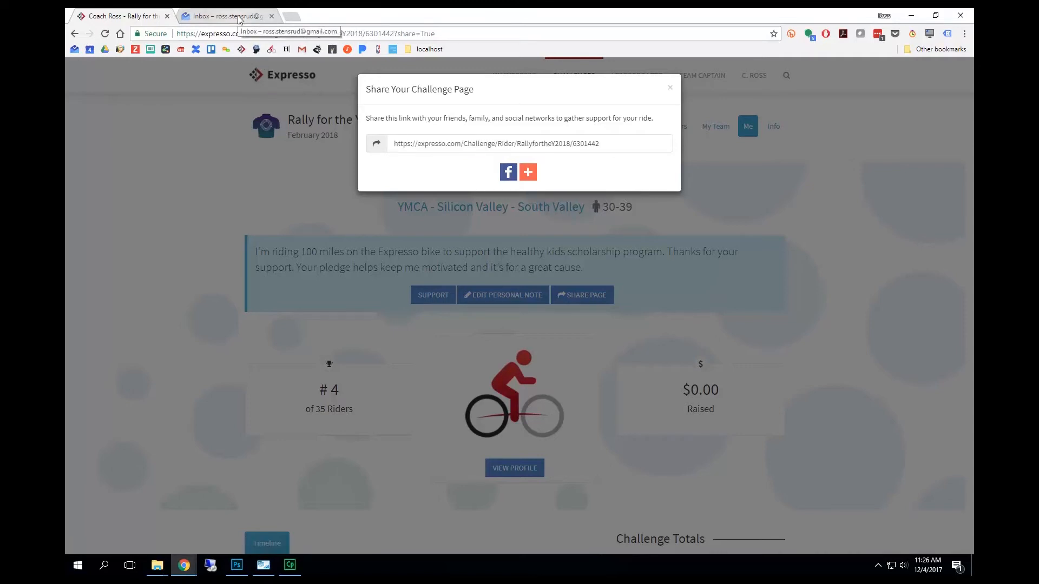
# Switch to Google Inbox and read the Registration Confirmed thank-you email.
pyautogui.click(225, 15)
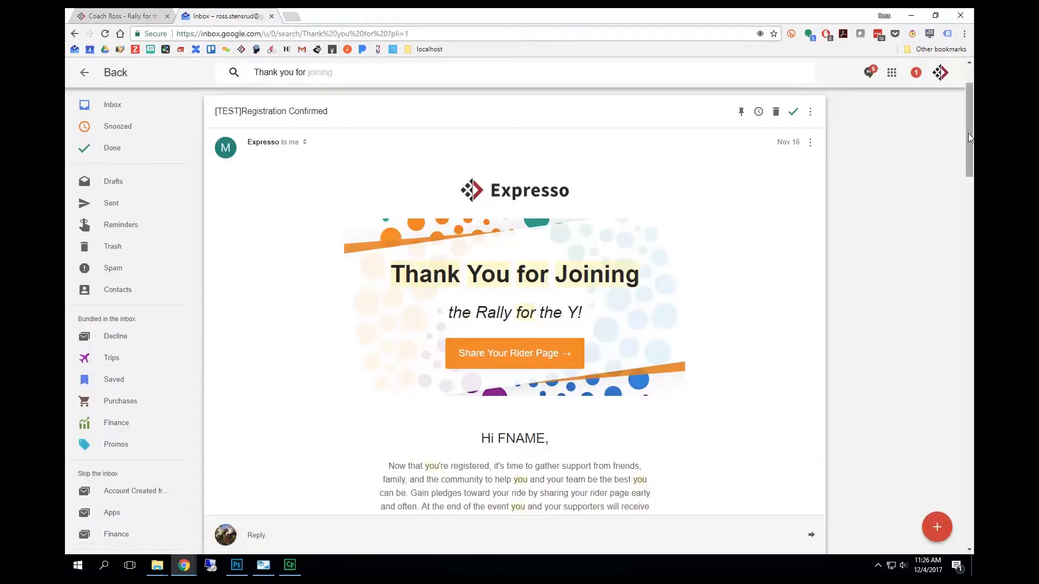
pyautogui.scroll(-3)
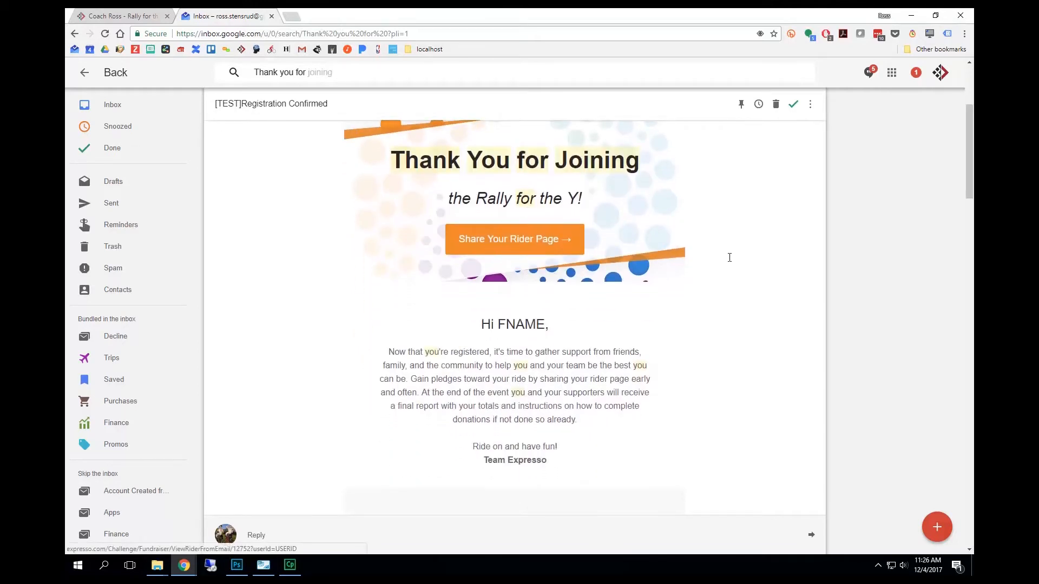
pyautogui.scroll(-3)
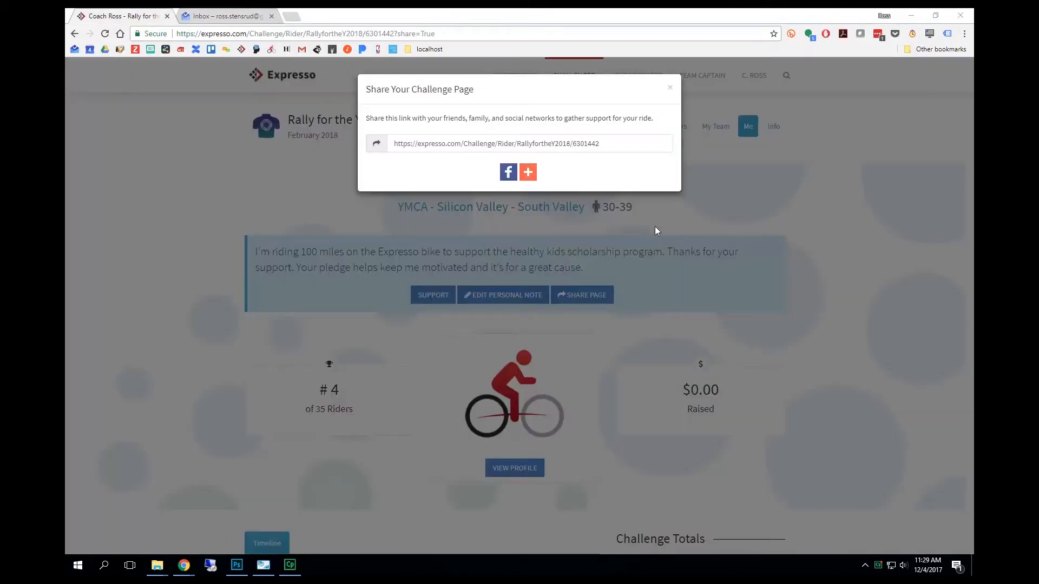
# Dismiss the share dialog and scroll through the rider page's rank, totals and supporters.
pyautogui.click(669, 87)
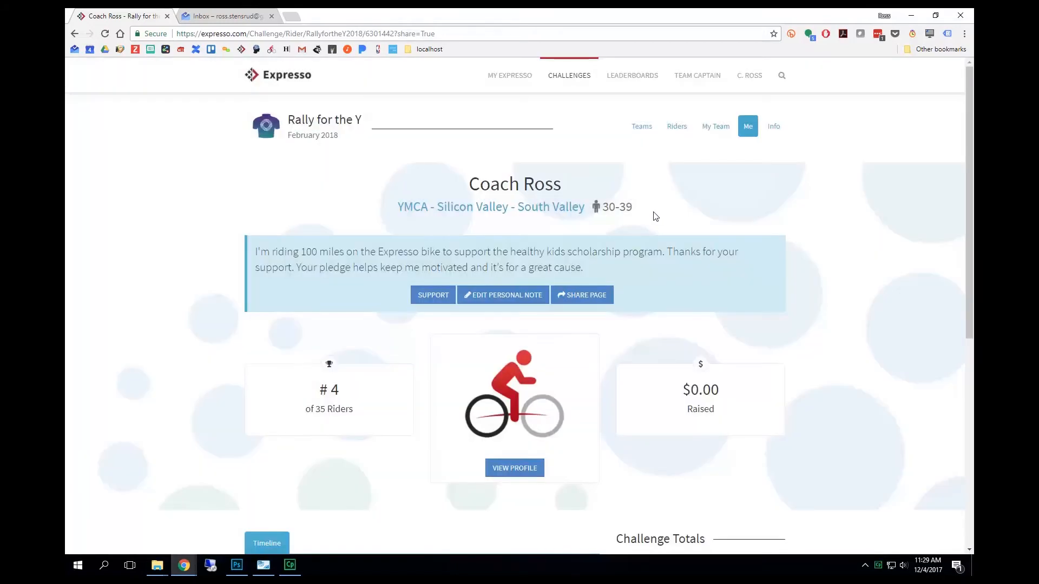
pyautogui.scroll(-3)
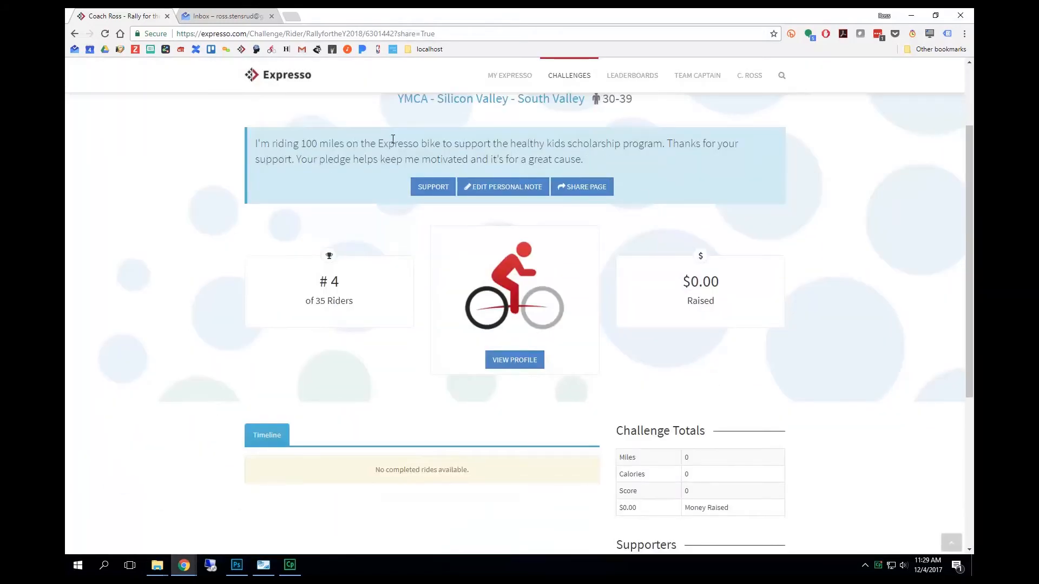
pyautogui.moveTo(714, 260)
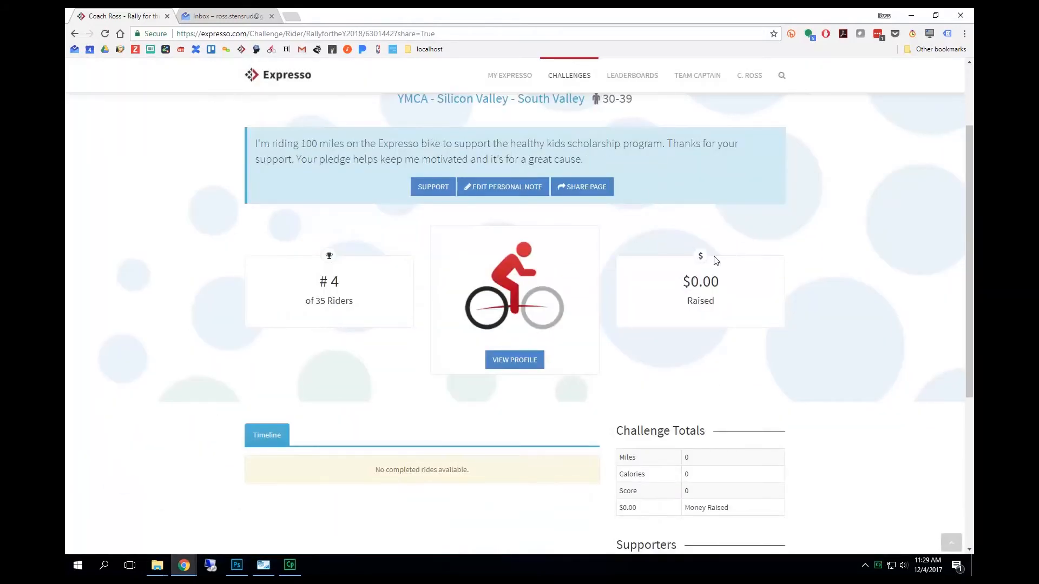
pyautogui.scroll(-3)
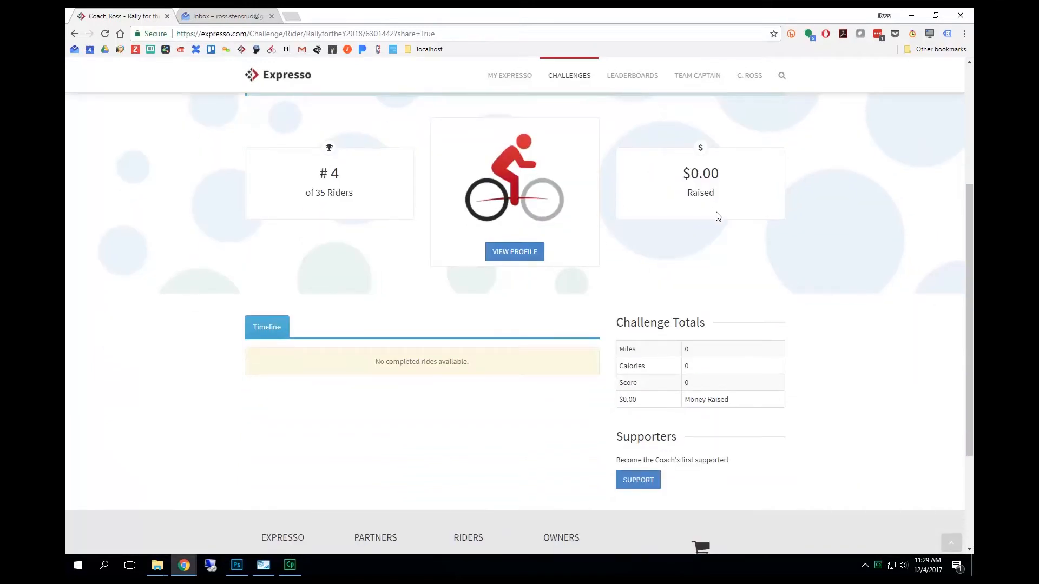
pyautogui.moveTo(540, 399)
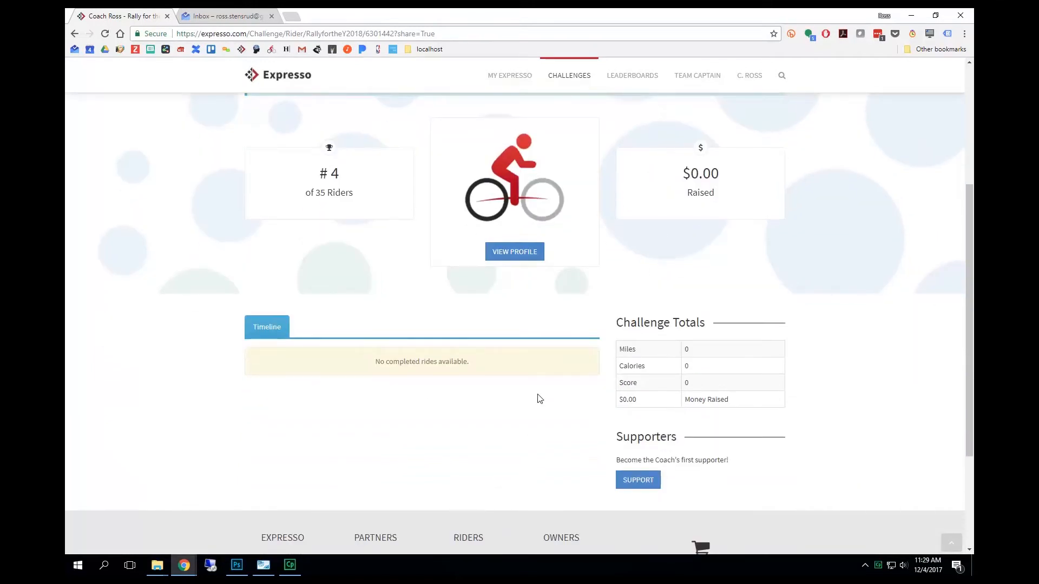
pyautogui.moveTo(379, 490)
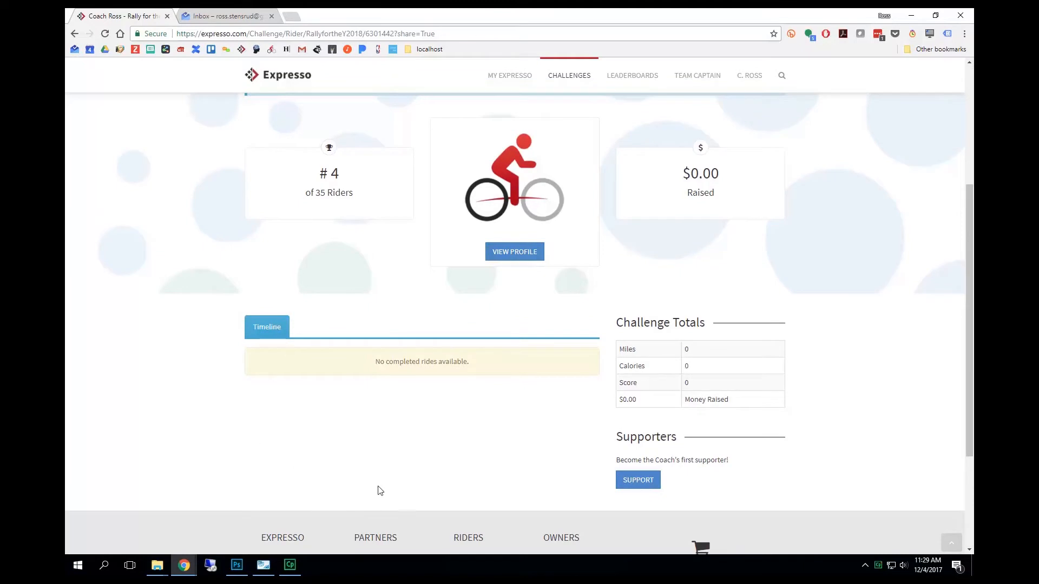